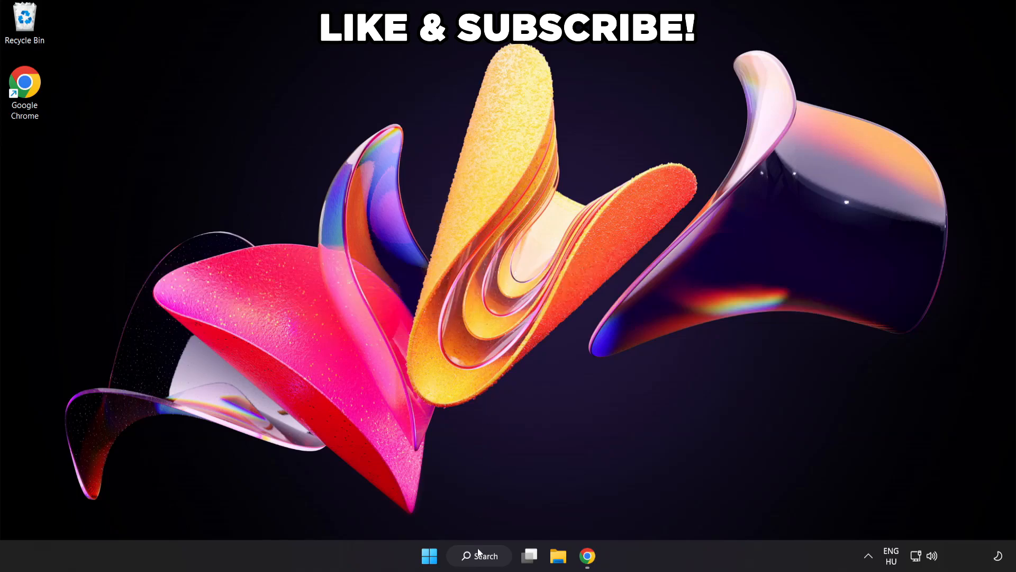
Search Windows for 'edit power plan' and open the Balanced plan's Edit Plan Settings
click(479, 556)
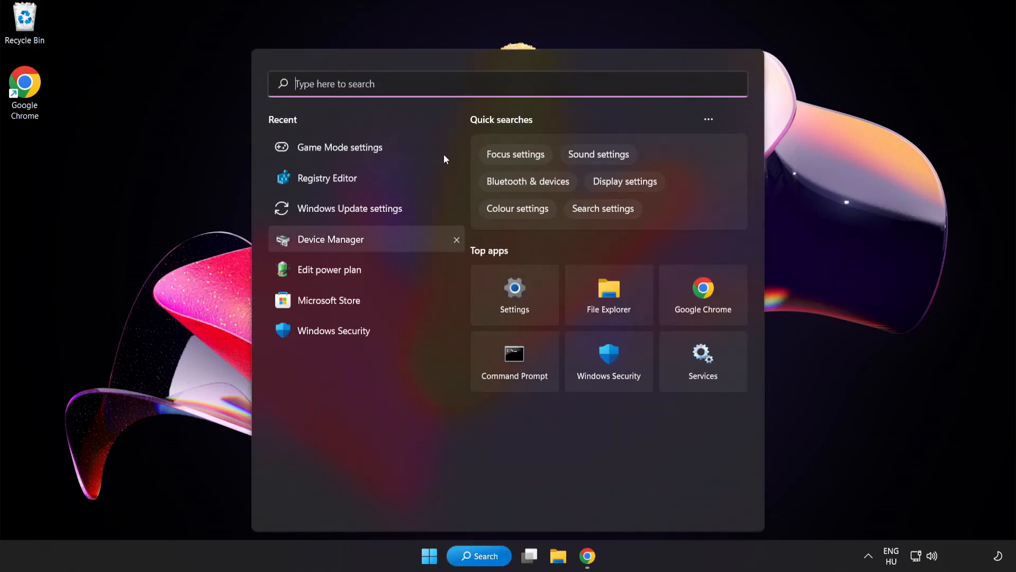
text(edit power plan)
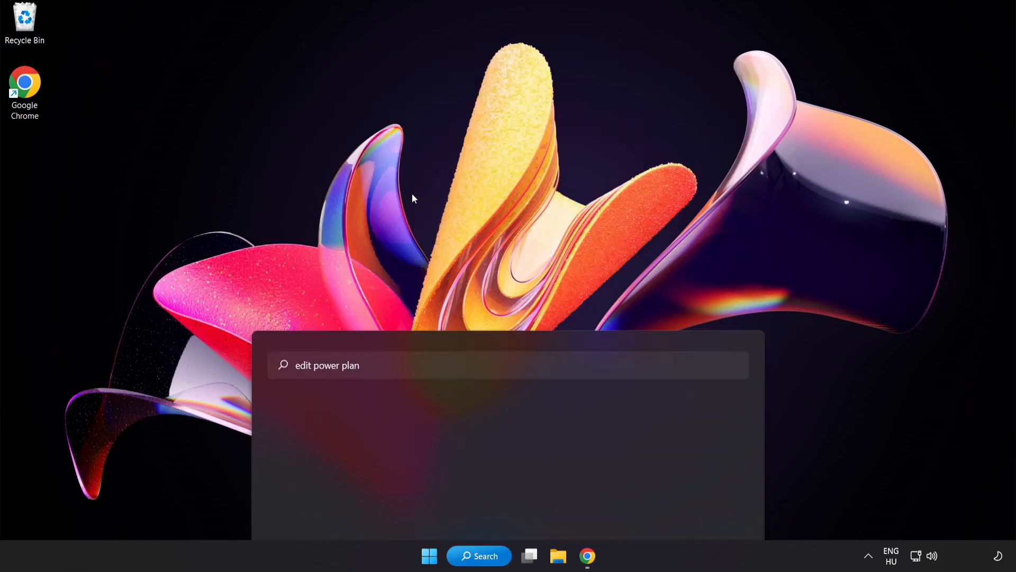
key(enter)
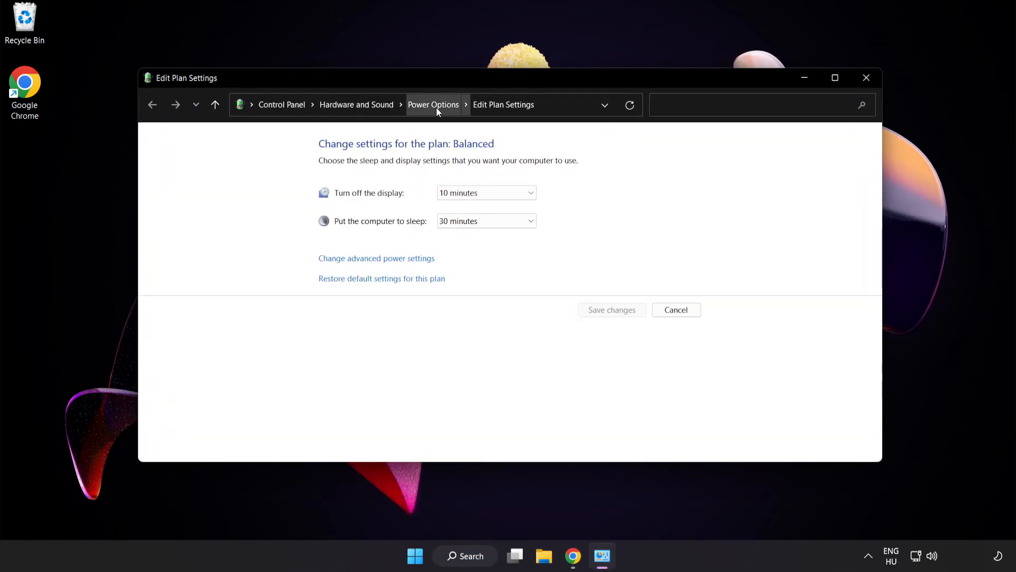
From the Power Options overview, activate the High performance plan and close the window
click(433, 105)
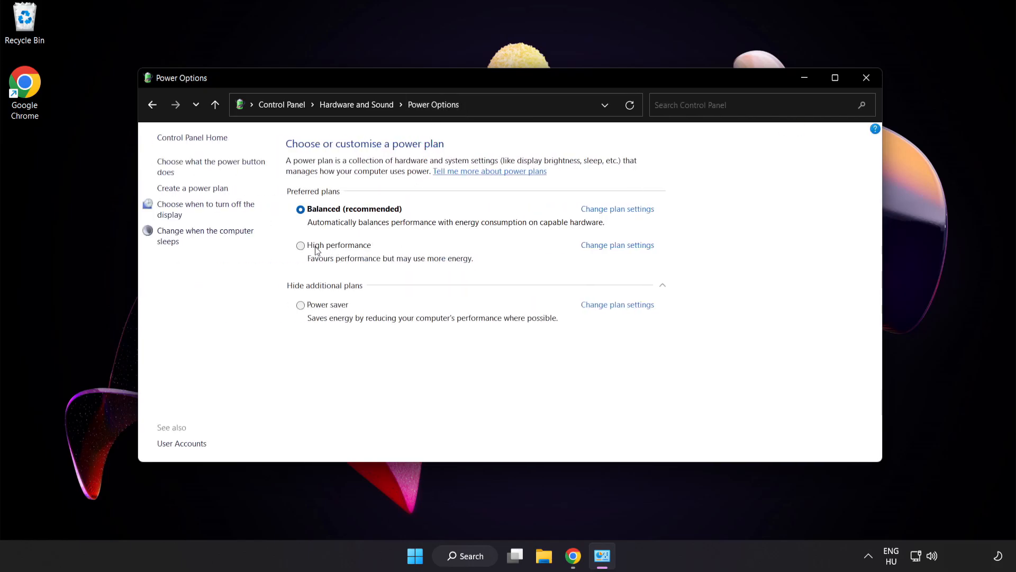
mouse_move(336, 252)
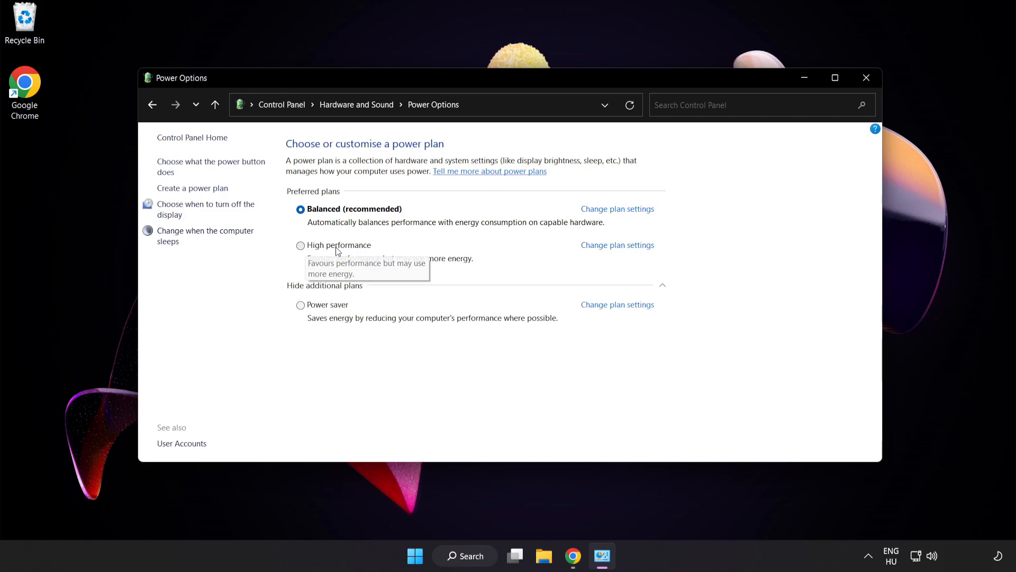
click(299, 245)
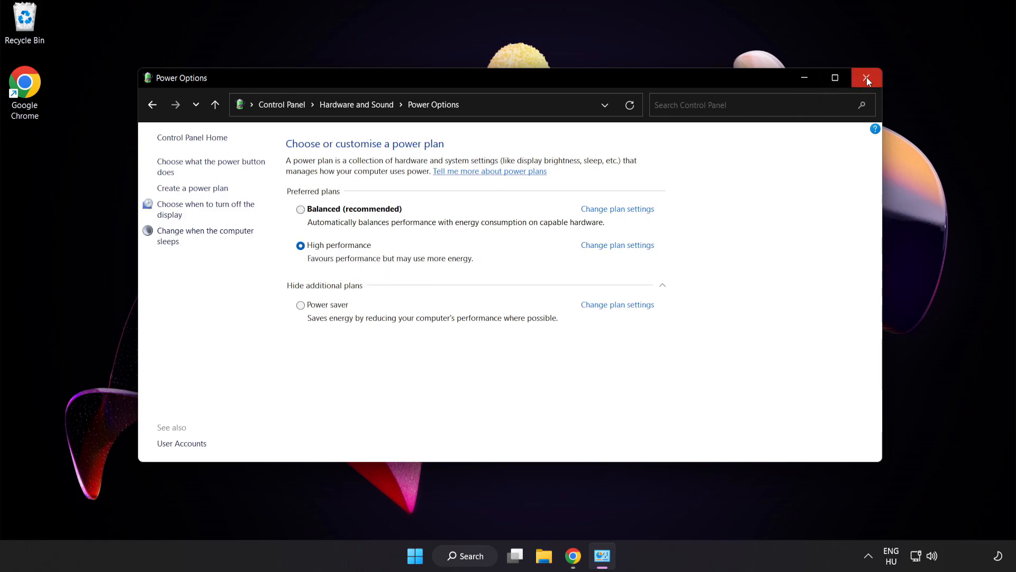
mouse_move(867, 77)
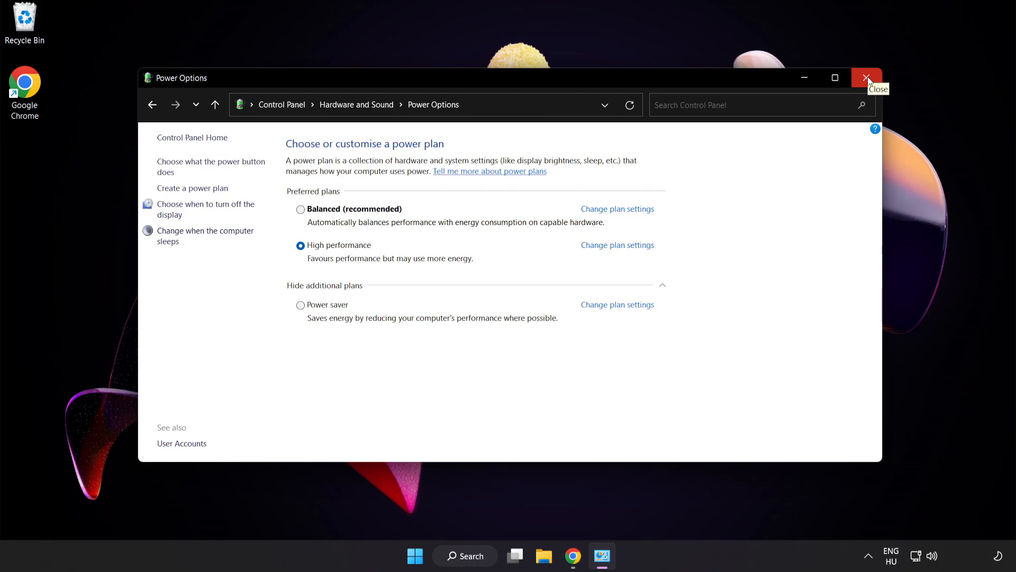
click(867, 78)
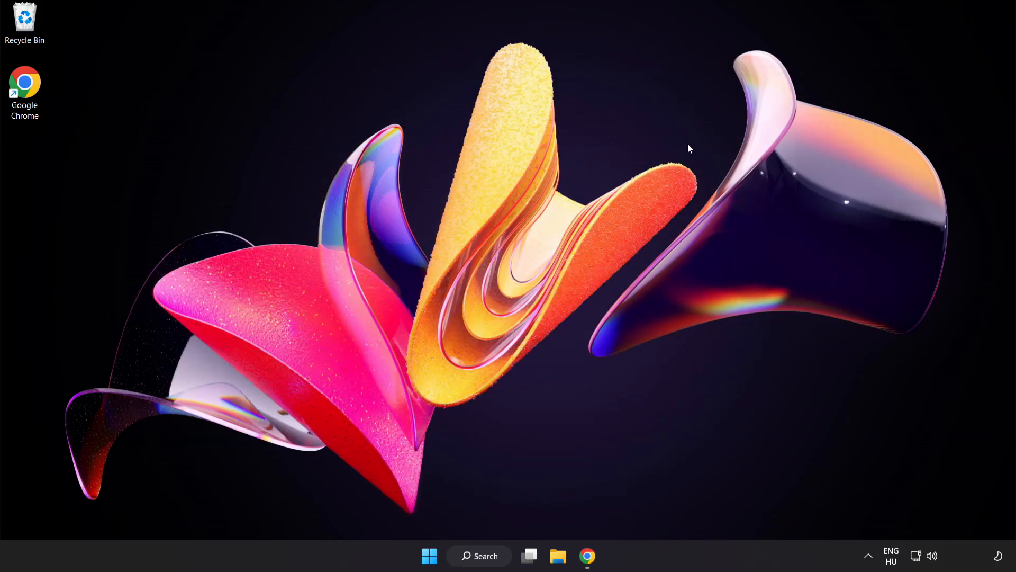
mouse_move(490, 561)
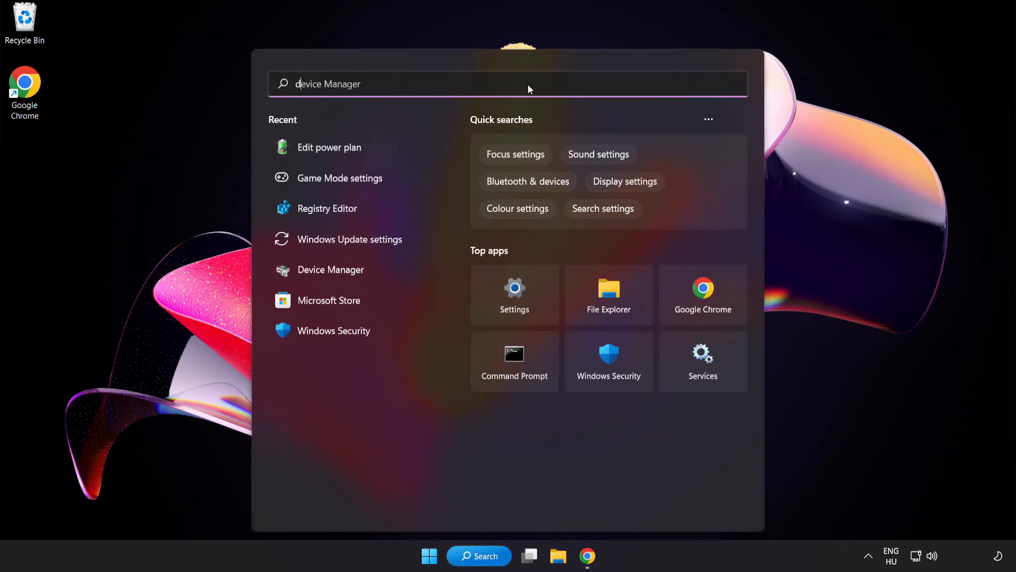
Search Windows for 'device manager' and launch Device Manager
text(device manager)
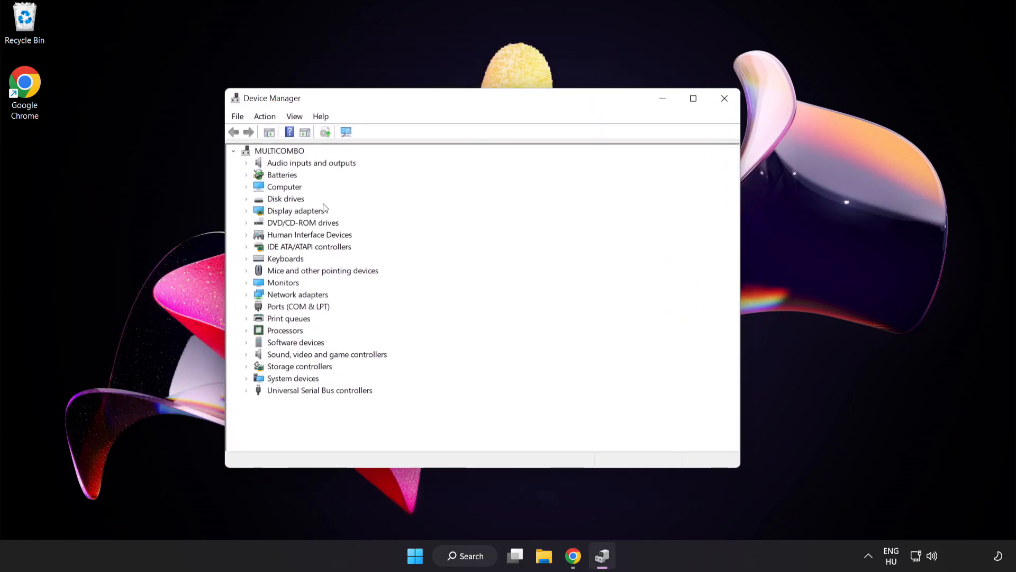
Auto-search driver updates for the VMware SVGA 3D display adapter, then close Device Manager
click(295, 209)
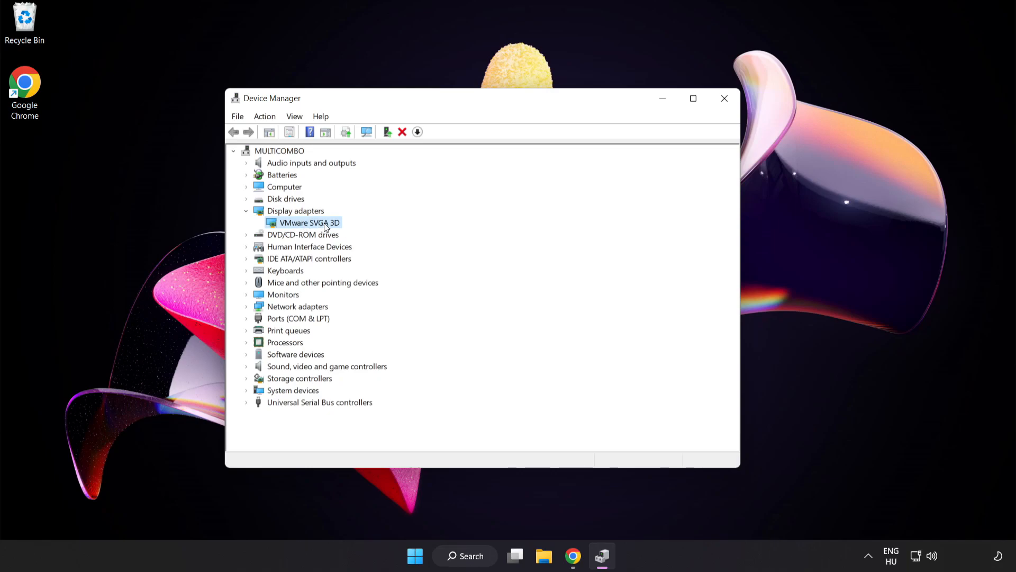
right_click(306, 222)
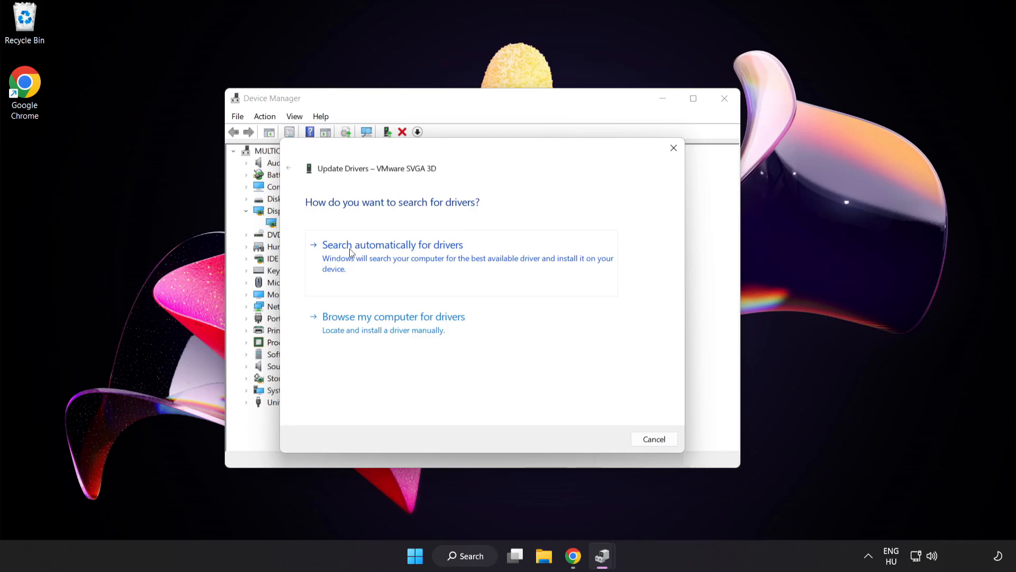
click(391, 244)
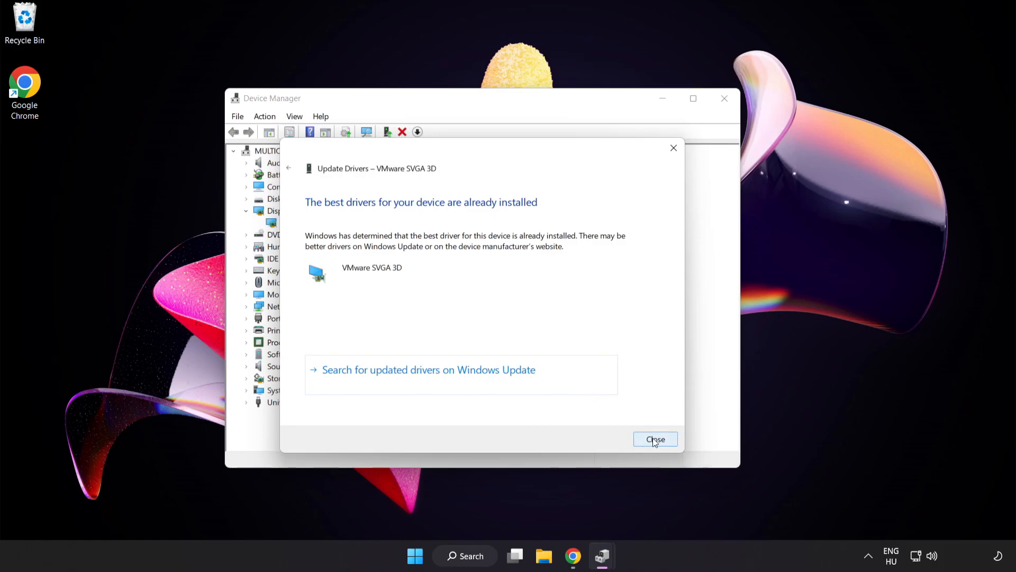
click(654, 439)
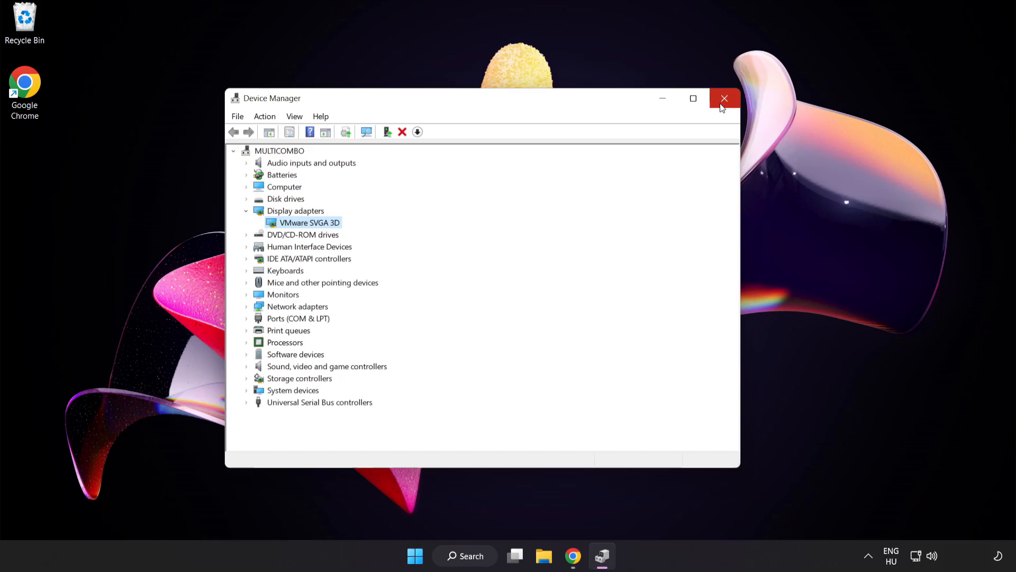
click(724, 98)
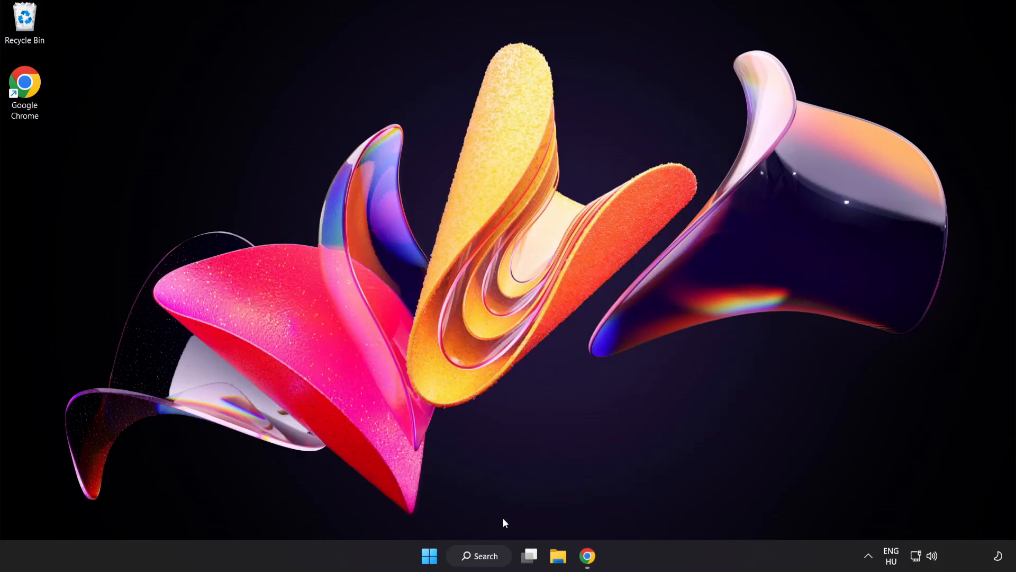
Search Windows for 'game mode settings' and open the Game Mode page in Settings
click(478, 555)
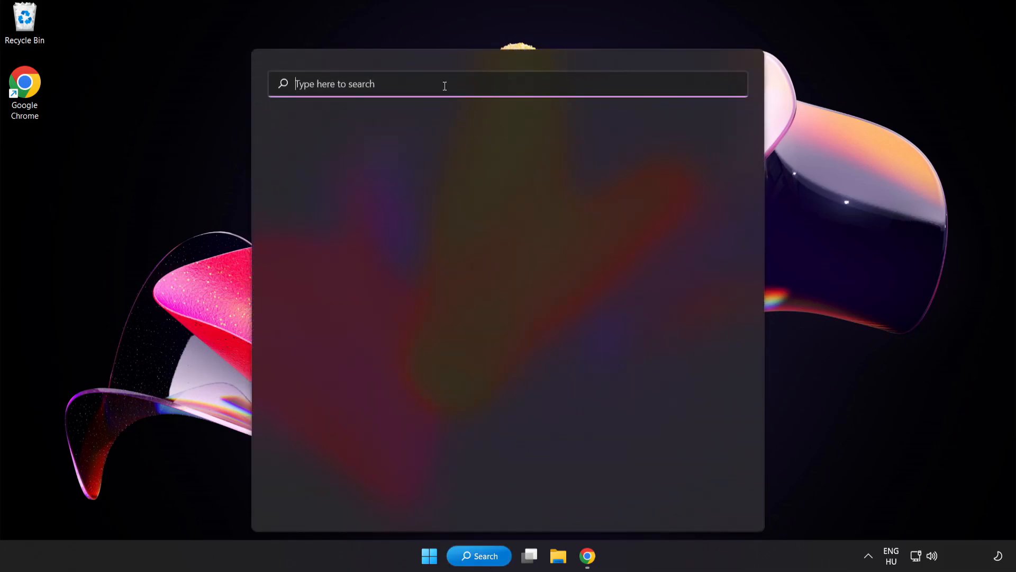
text(game mode settings)
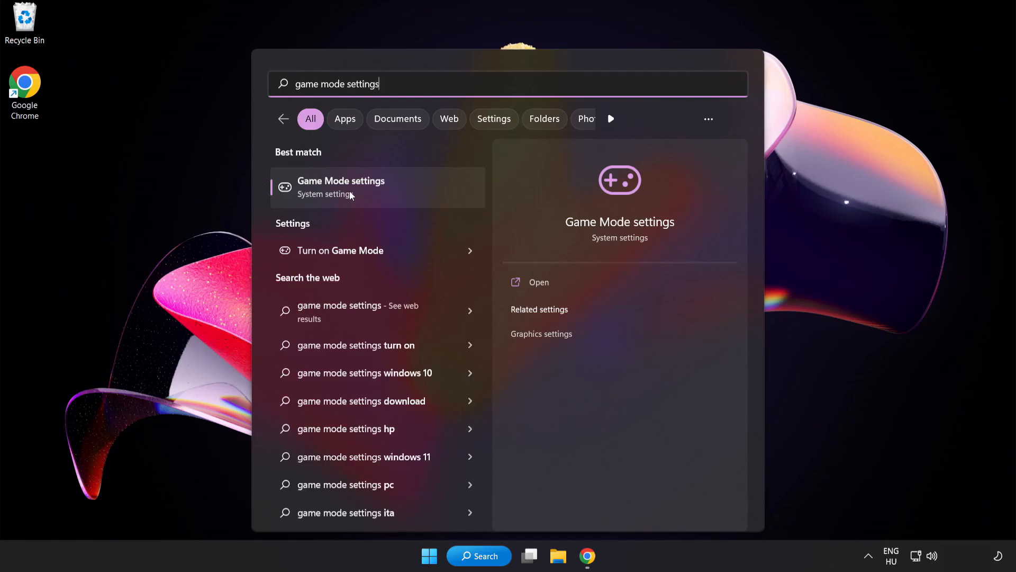
click(341, 187)
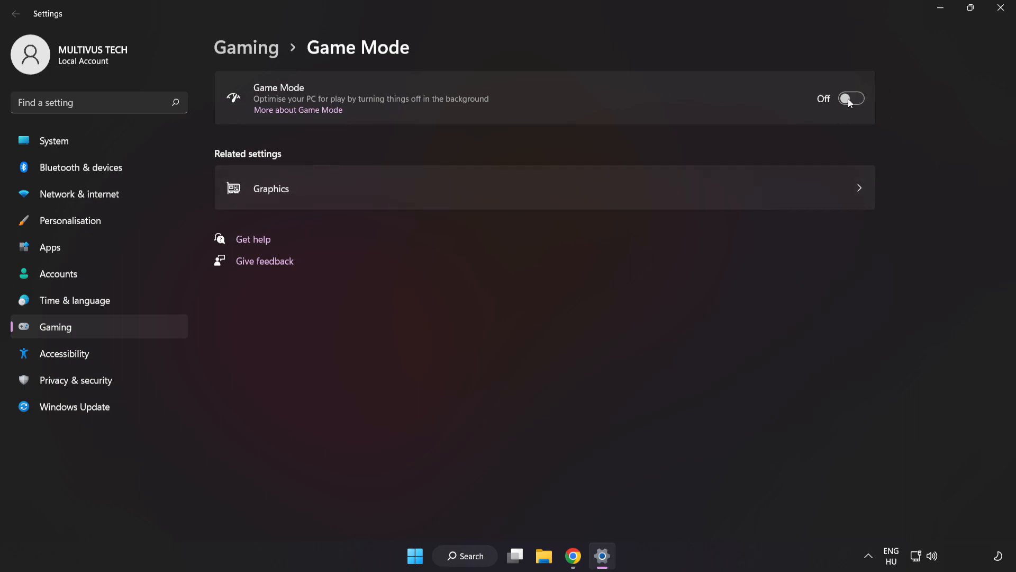
Turn Game Mode on, disable the controller button opening Xbox Game Bar, and close Settings
click(851, 99)
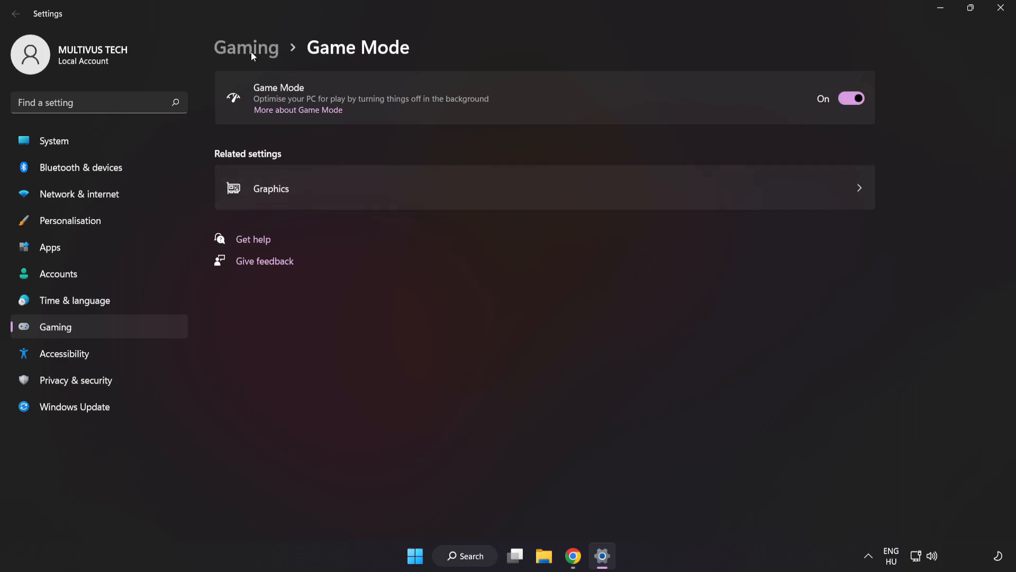
click(246, 47)
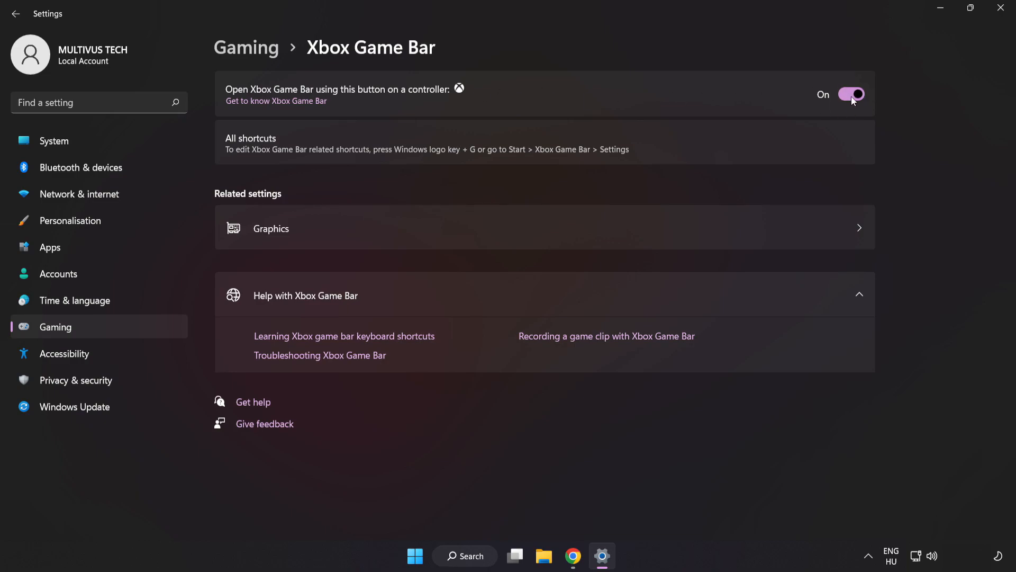
click(852, 94)
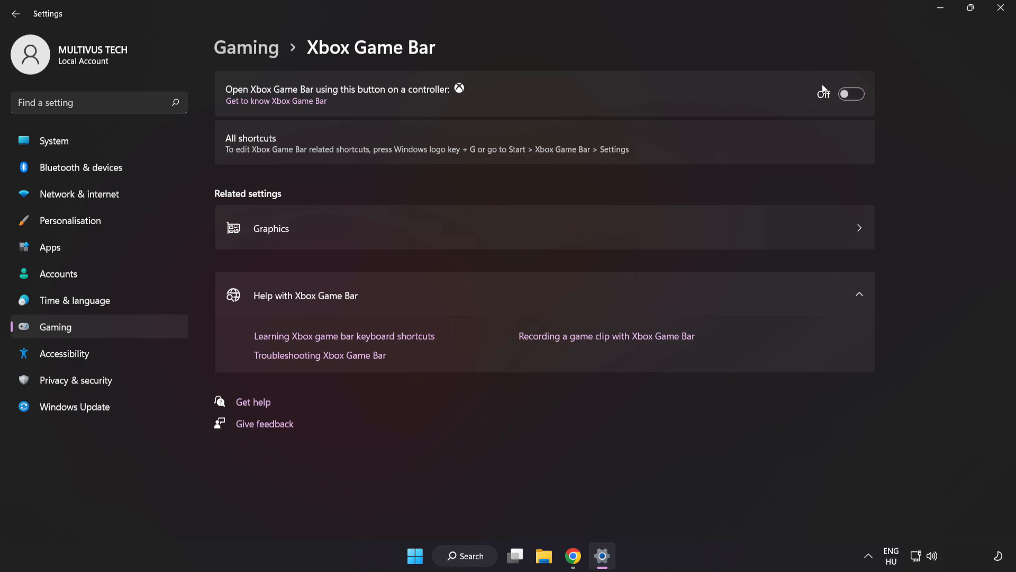
mouse_move(807, 97)
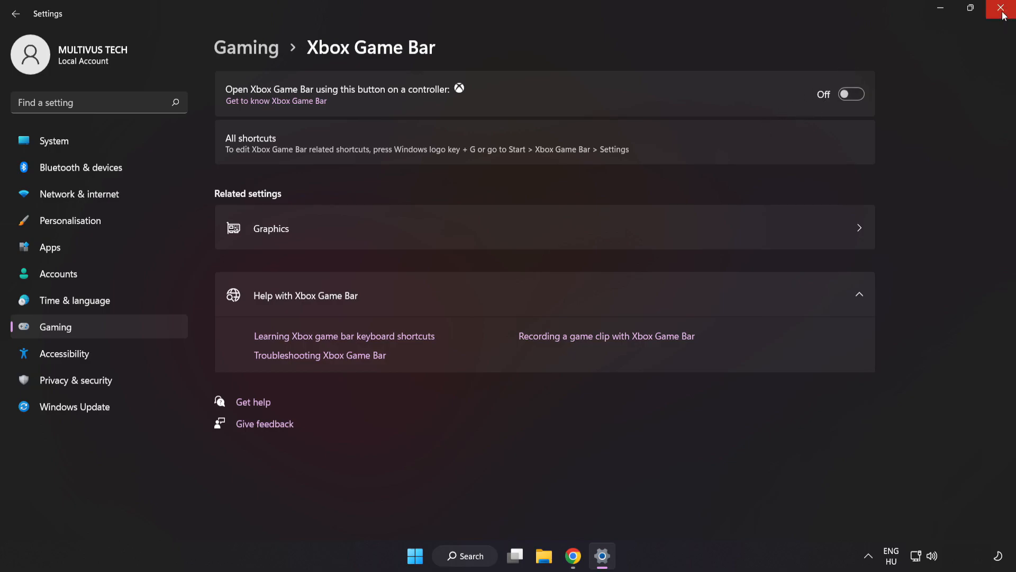
click(1004, 8)
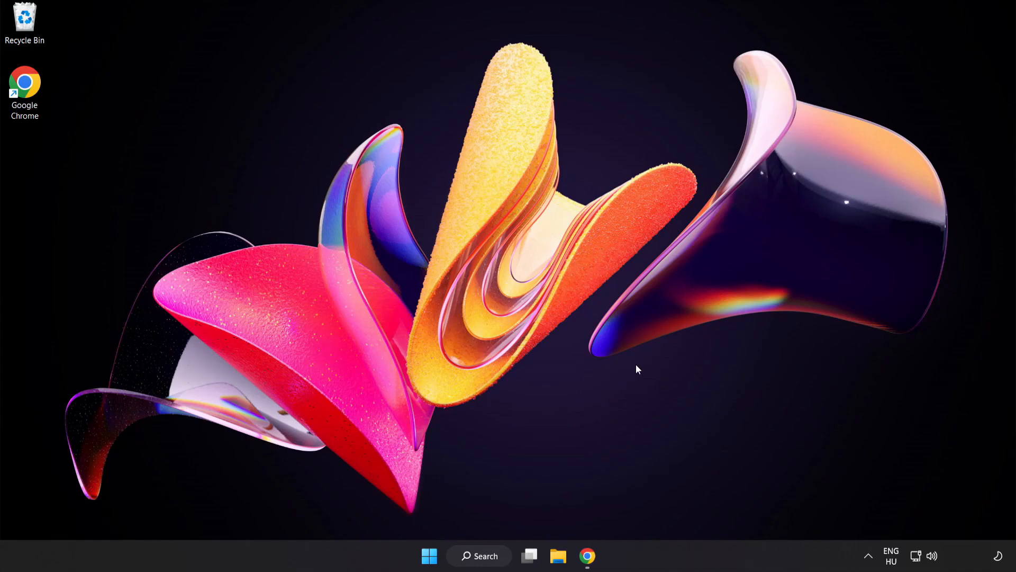
mouse_move(429, 555)
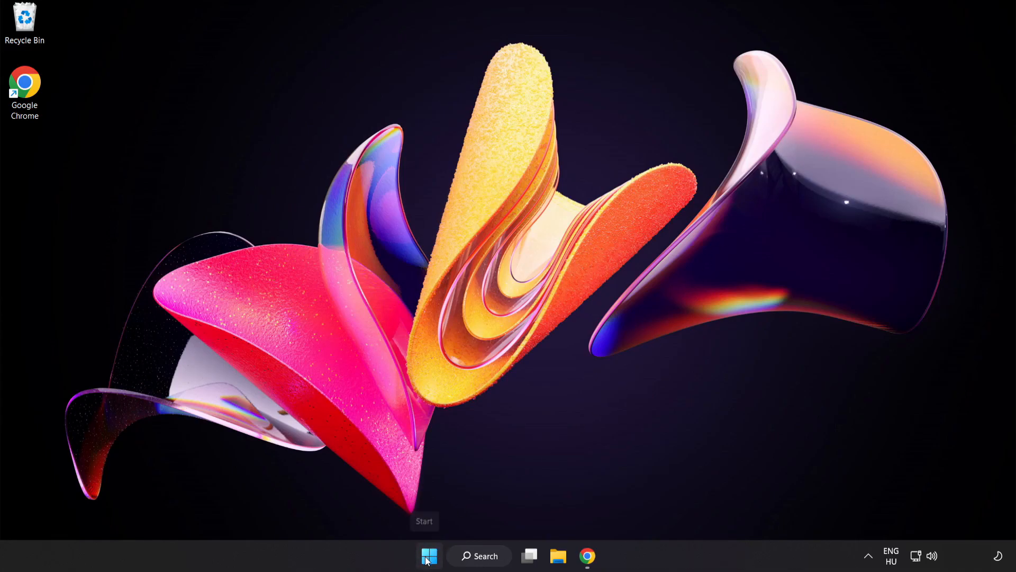
Launch Task Manager from the Start button's quick link menu
right_click(429, 555)
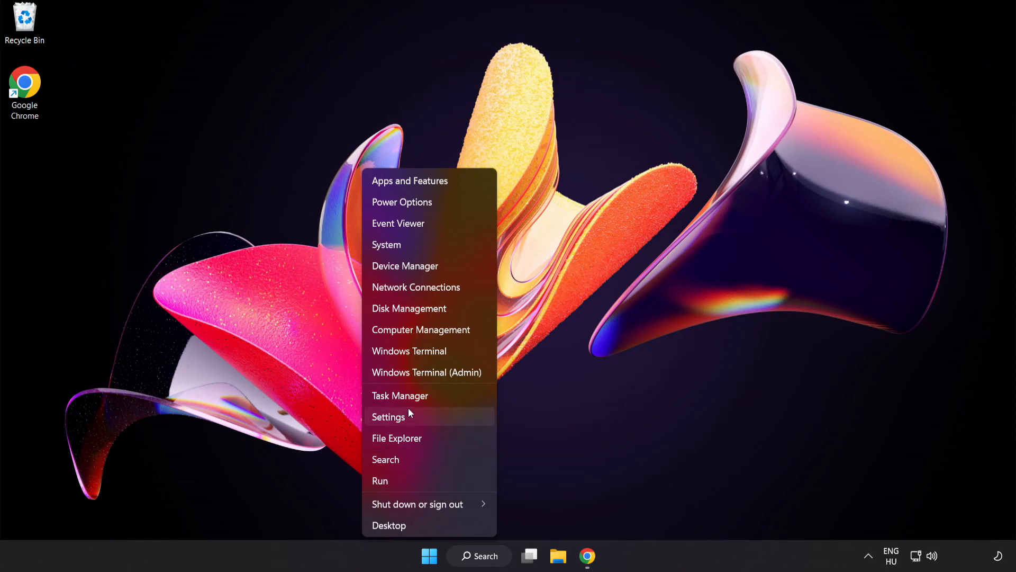
mouse_move(434, 395)
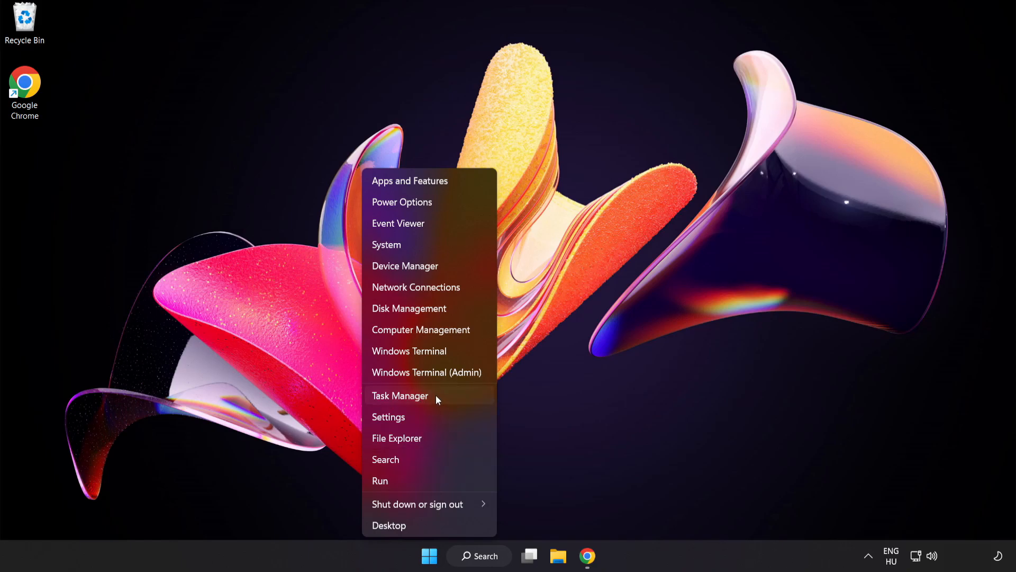
click(400, 395)
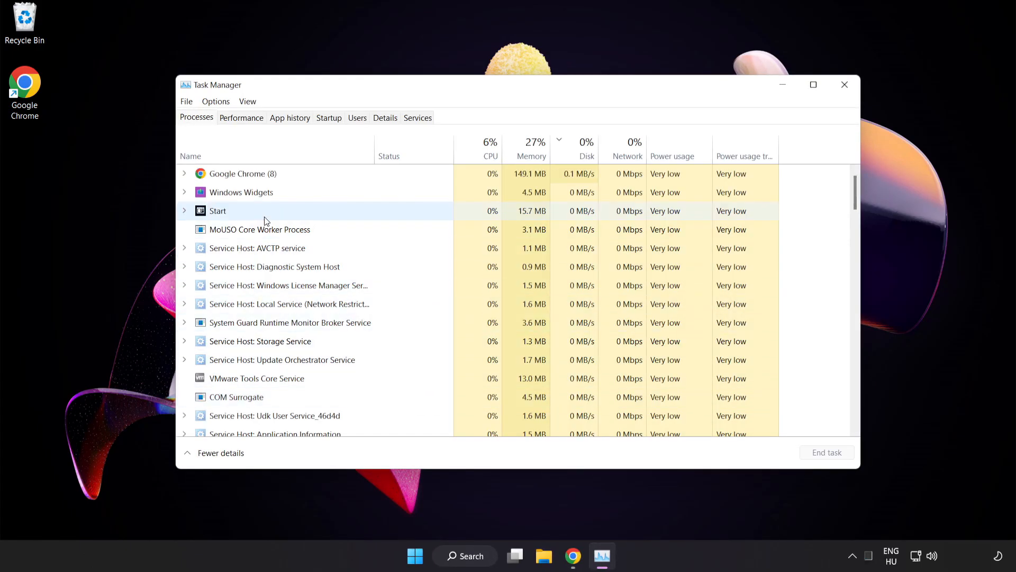
On the Startup apps list, disable Cortana from launching at startup
click(241, 174)
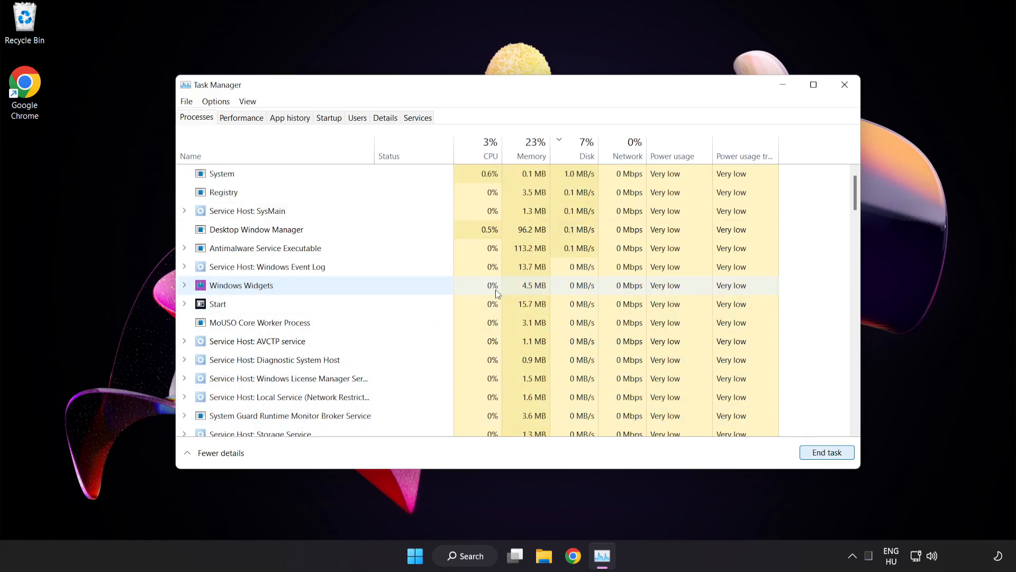
scroll(down, 3)
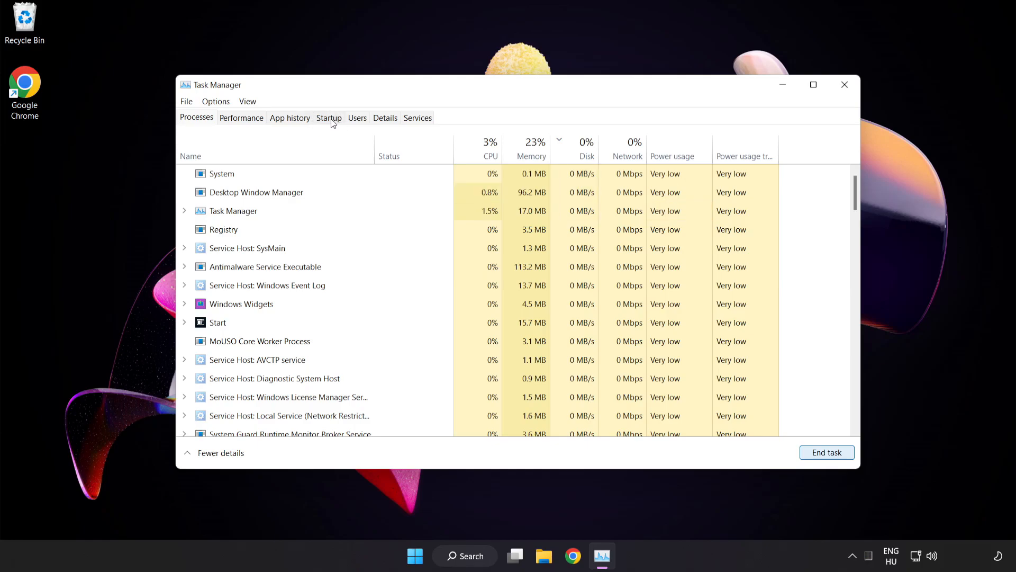
click(328, 118)
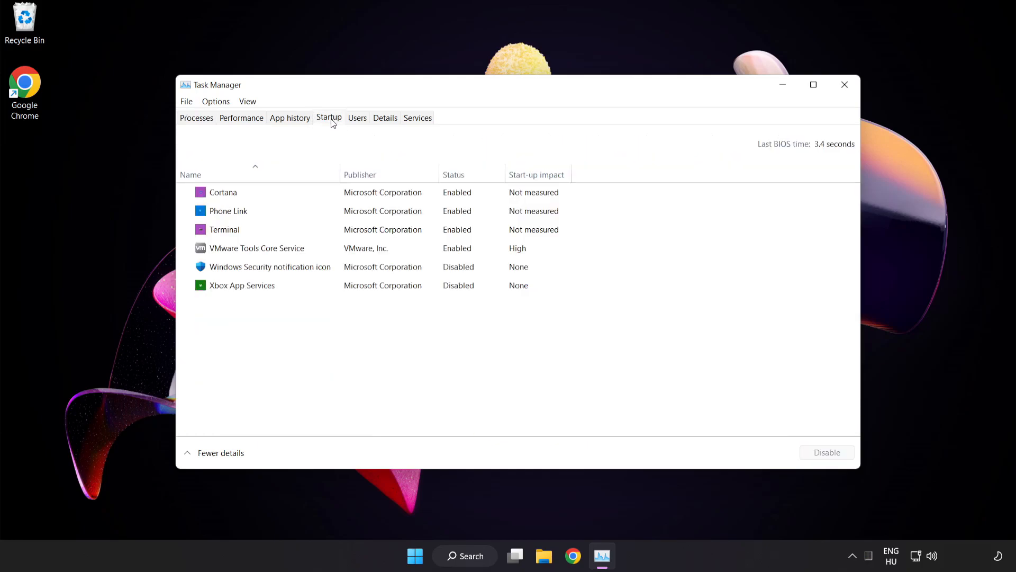
click(270, 267)
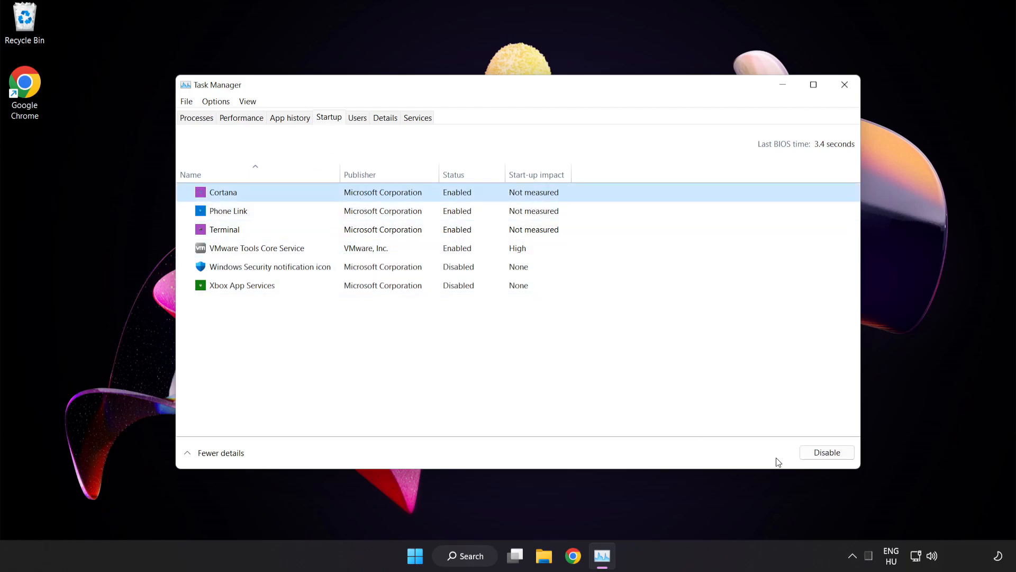
click(826, 452)
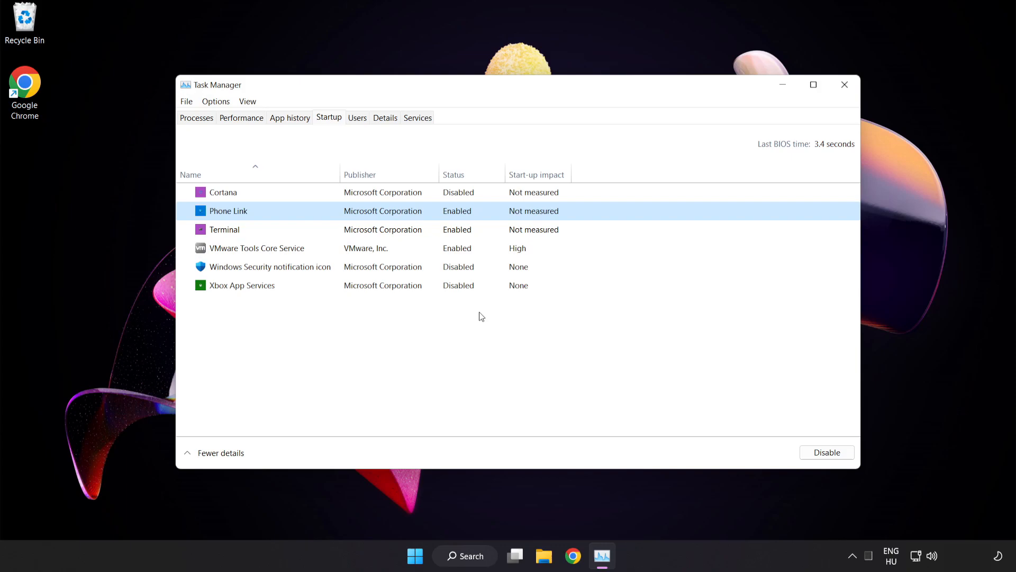
Disable Phone Link and Terminal at startup, then close Task Manager
click(228, 230)
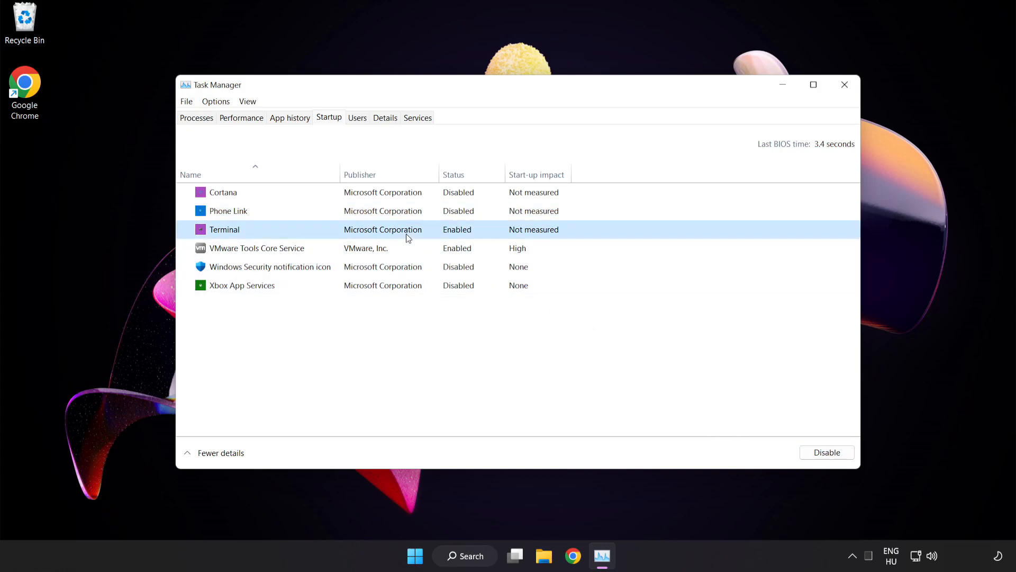
click(827, 452)
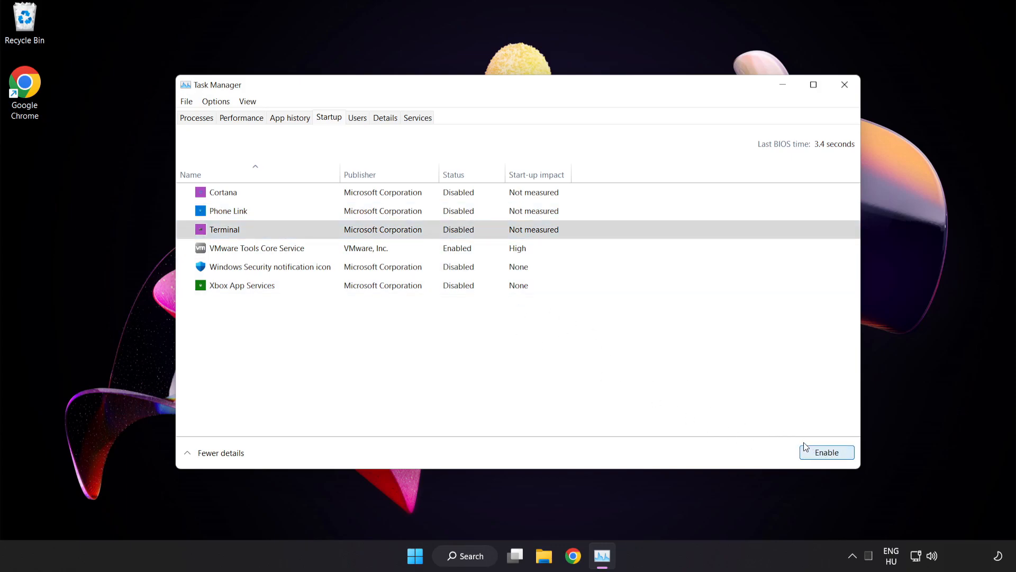
mouse_move(843, 85)
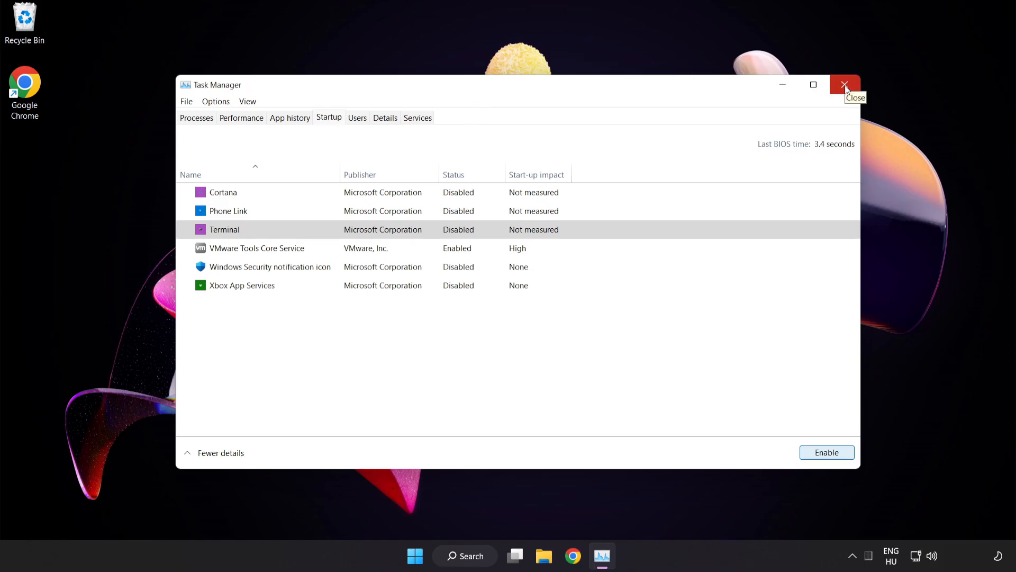
click(844, 85)
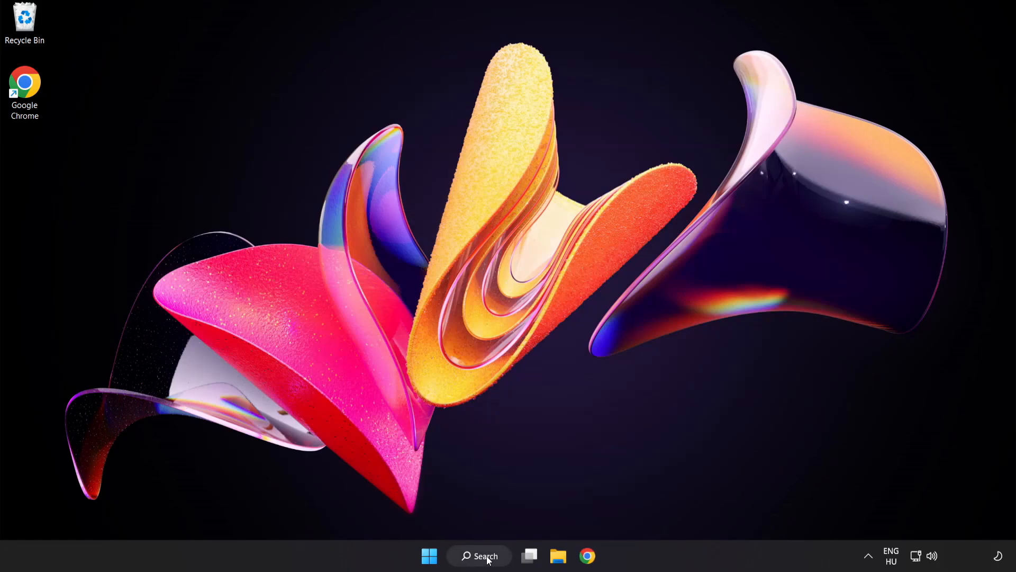
Search Windows for 'update' and open the Windows Update settings page
click(479, 556)
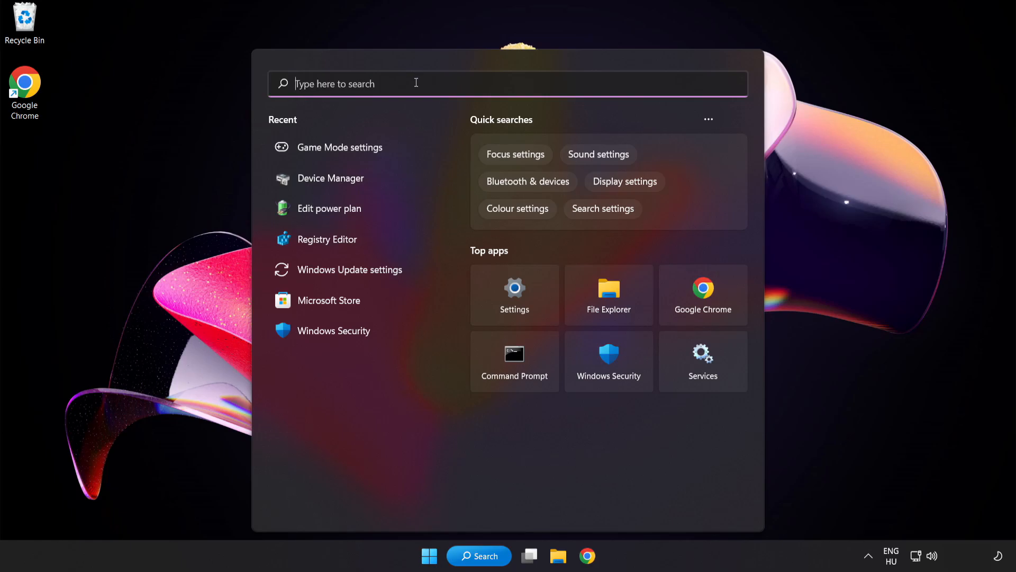
text(update)
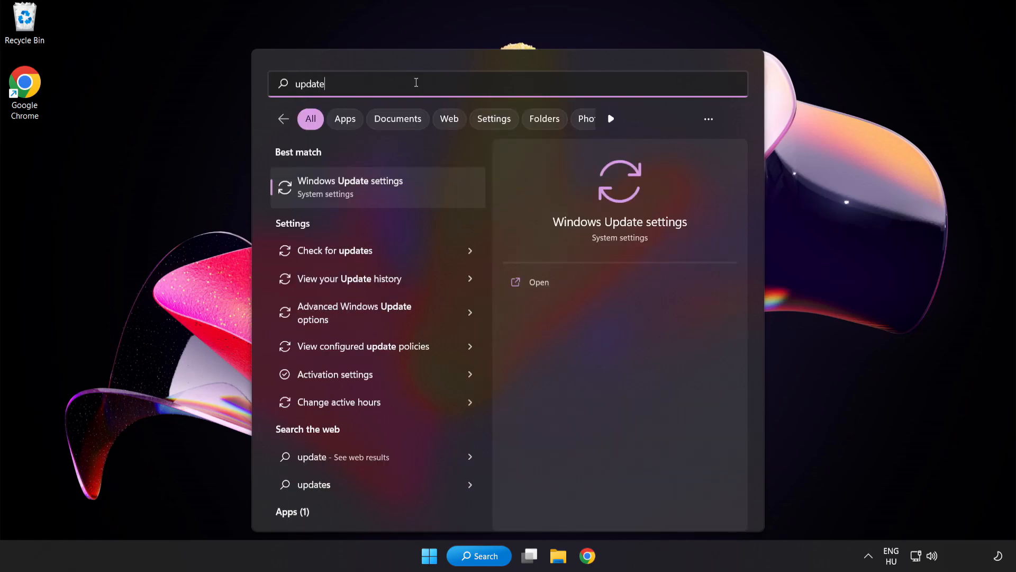
mouse_move(417, 188)
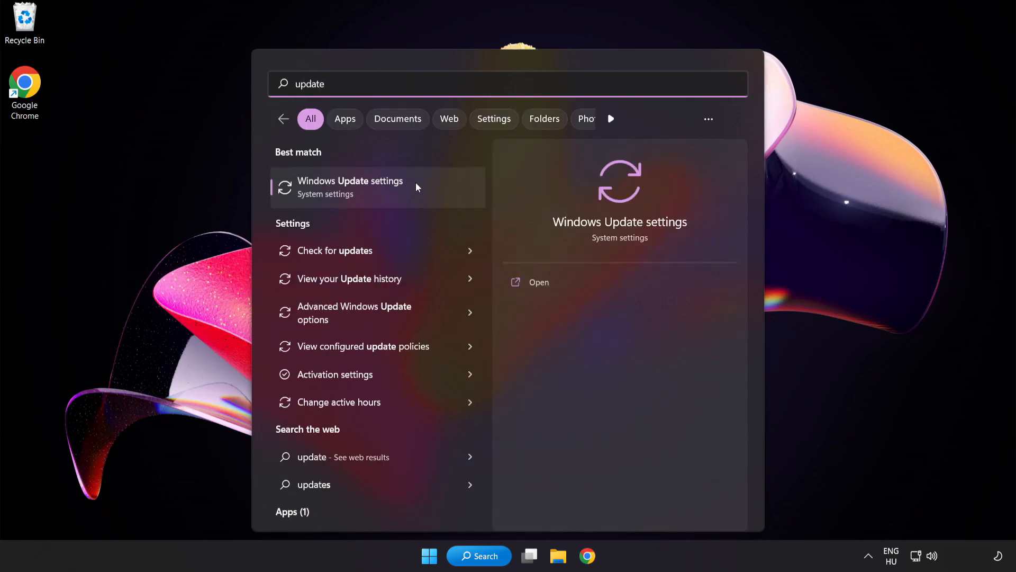
click(350, 187)
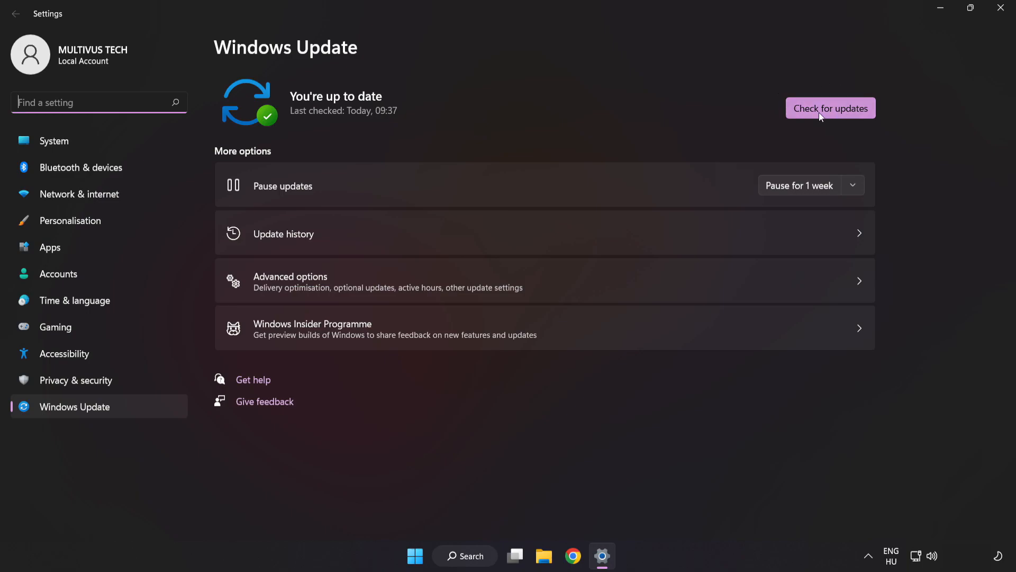
Run Check for updates until 'You're up to date' shows, then close Settings
click(830, 108)
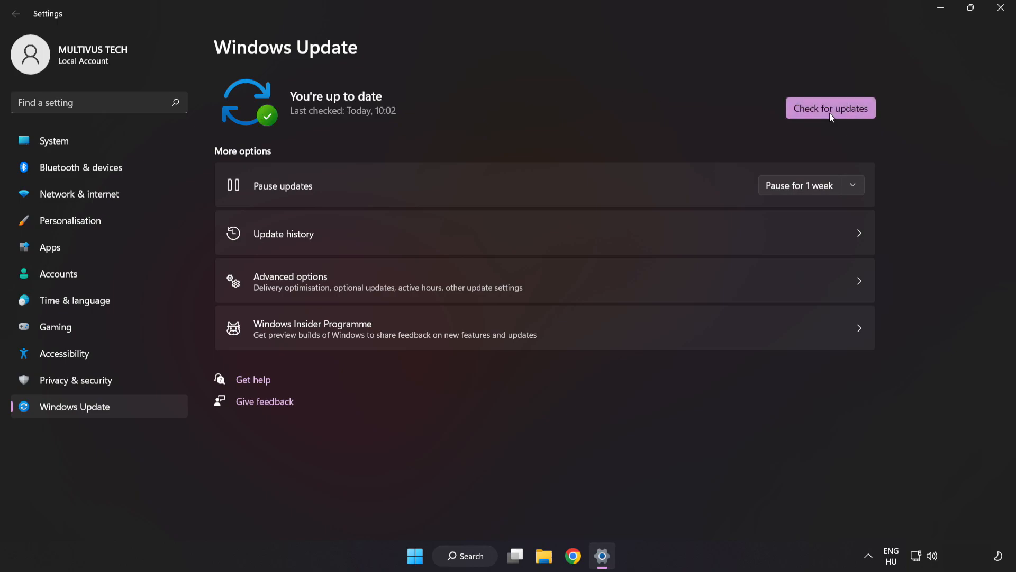
mouse_move(876, 57)
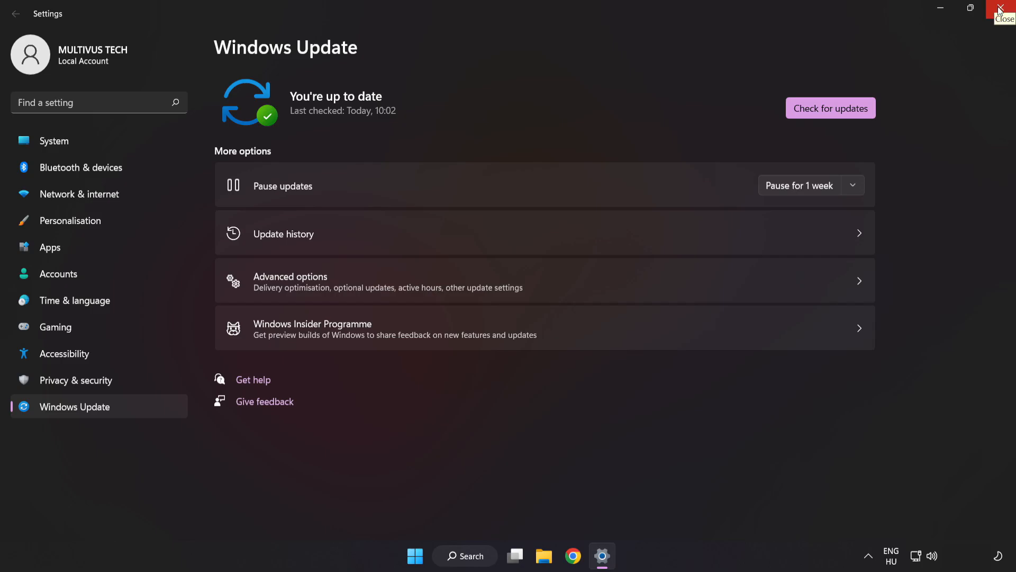
click(1006, 10)
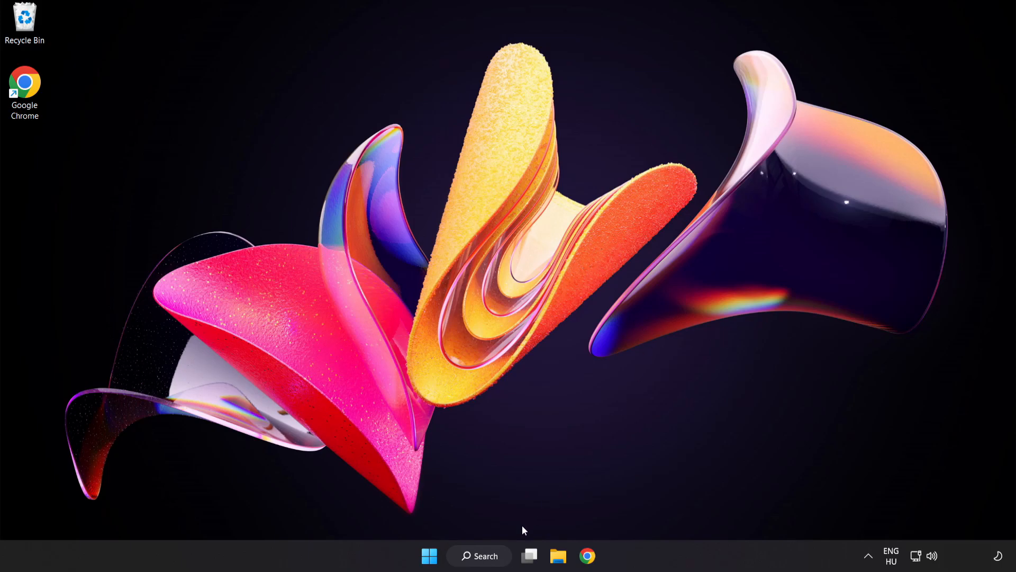
Search for 'regedit' from the taskbar to find Registry Editor
click(478, 555)
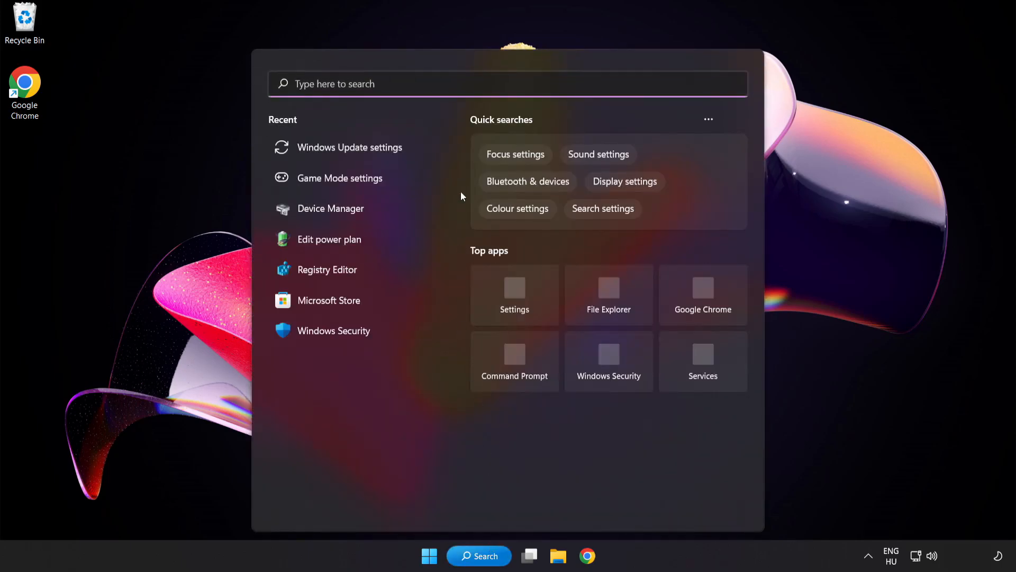
text(regedit)
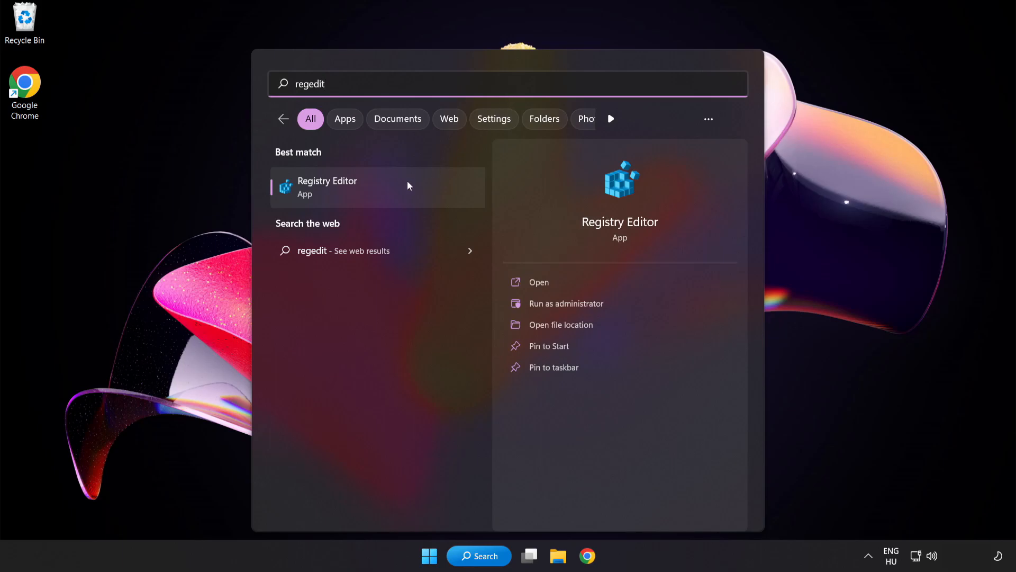
mouse_move(391, 188)
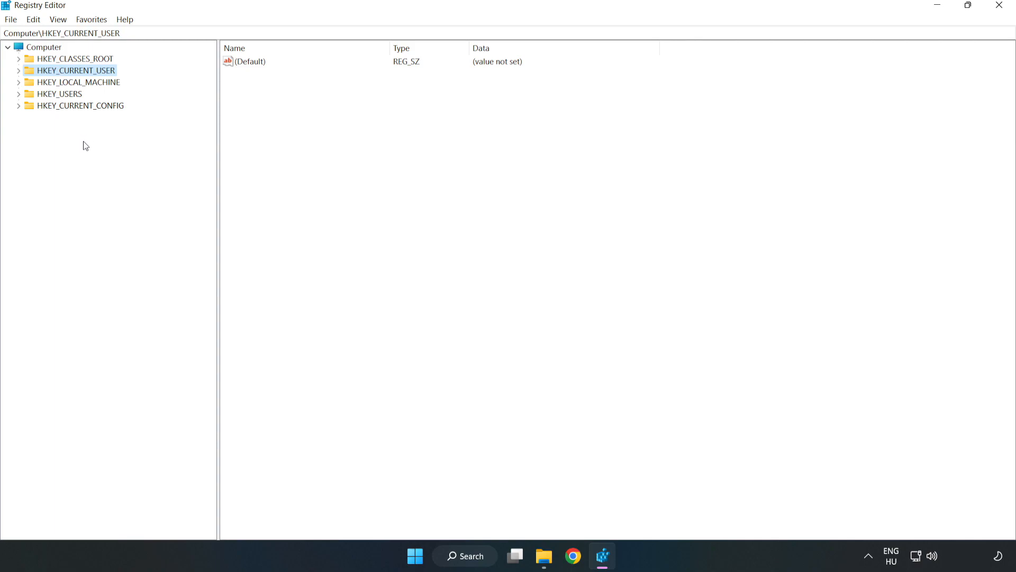
mouse_move(73, 77)
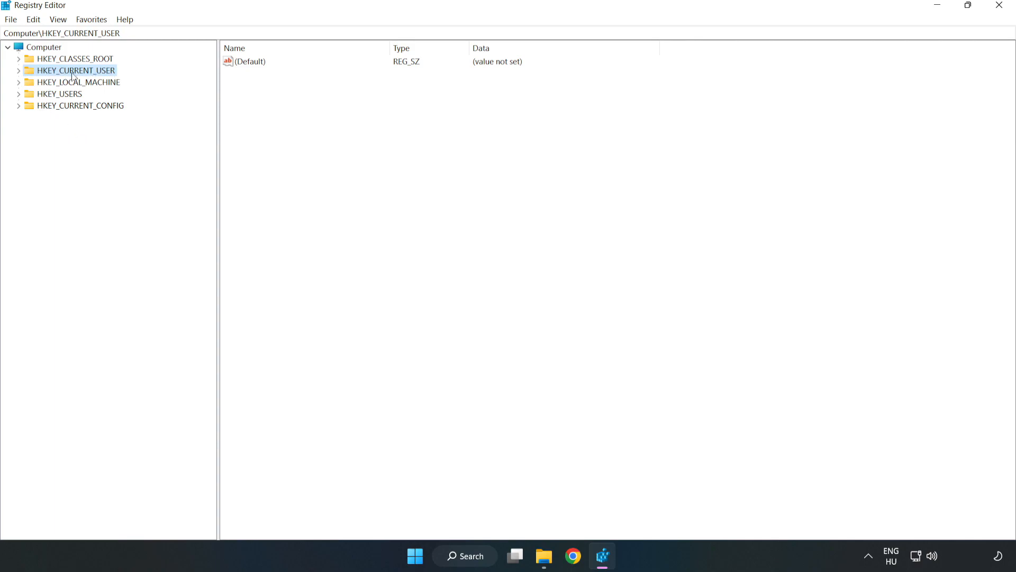
Navigate to HKEY_CURRENT_USER\System\GameConfigStore and bring up the context menu on GameDVR_Enabled
click(19, 70)
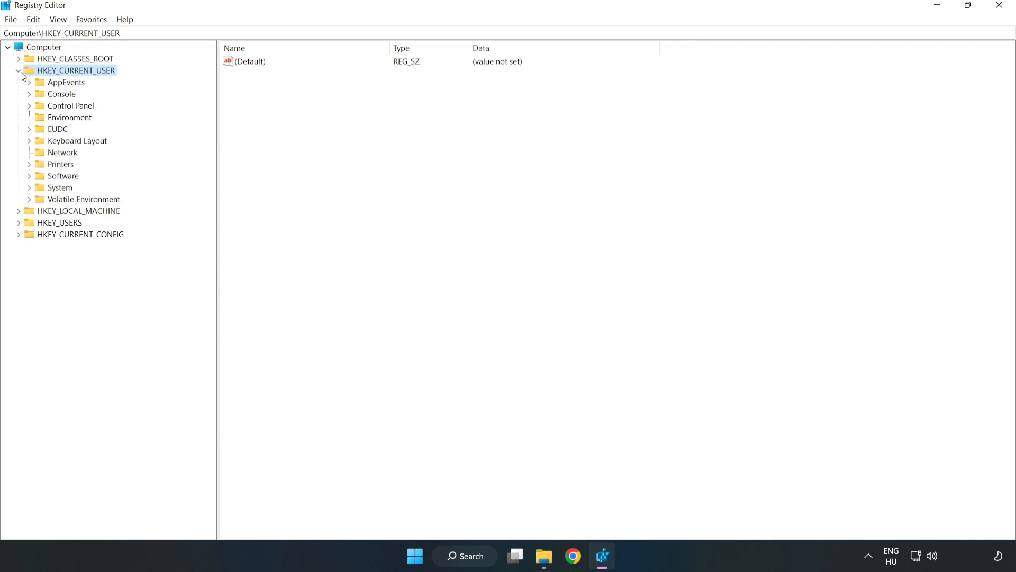
mouse_move(46, 178)
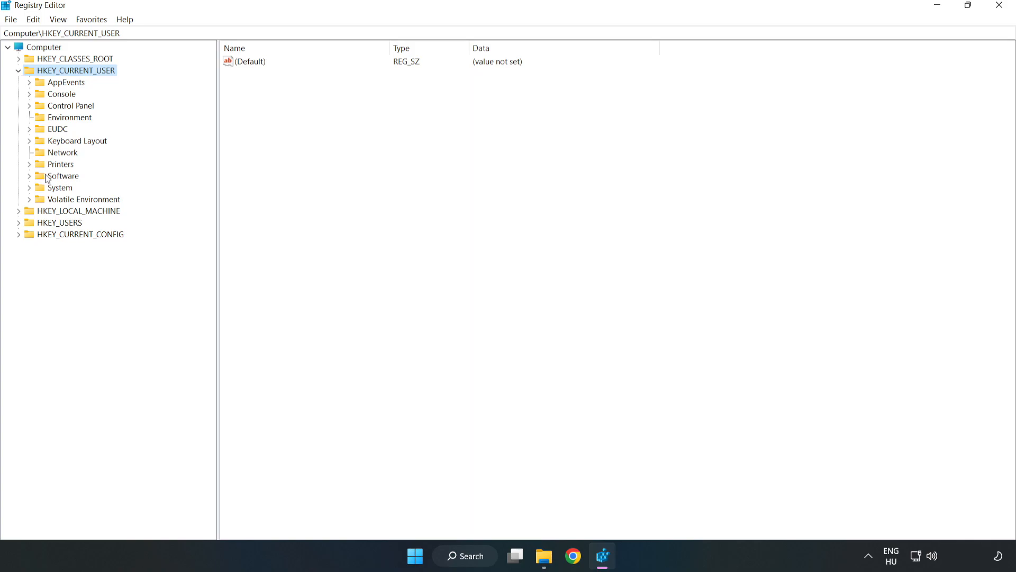
mouse_move(25, 192)
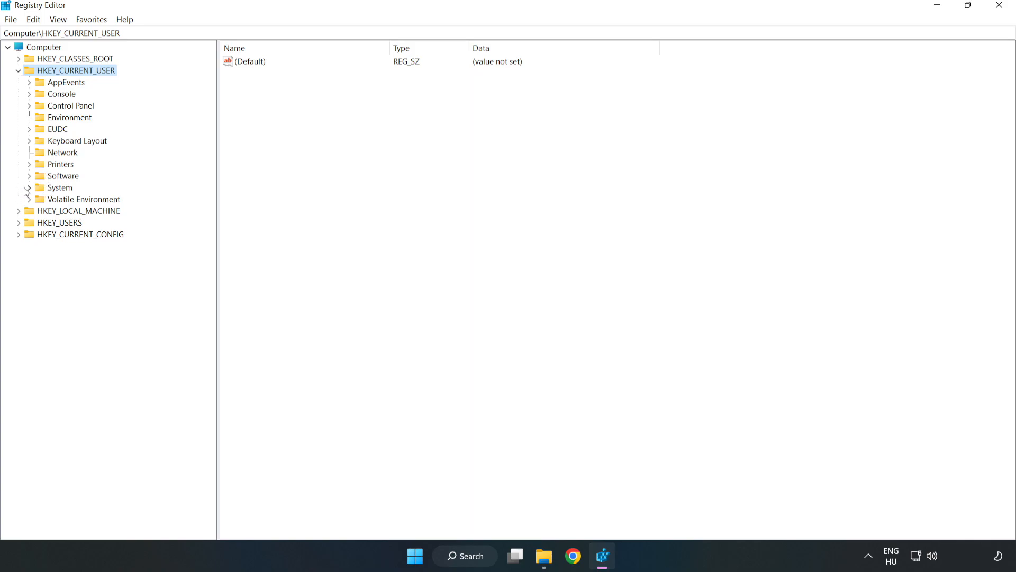
click(29, 188)
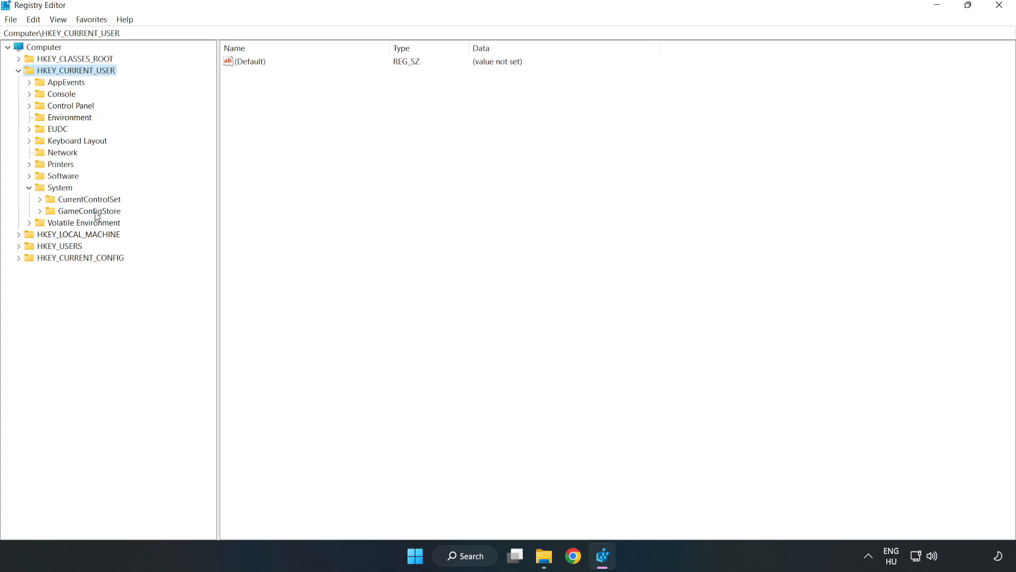
click(88, 211)
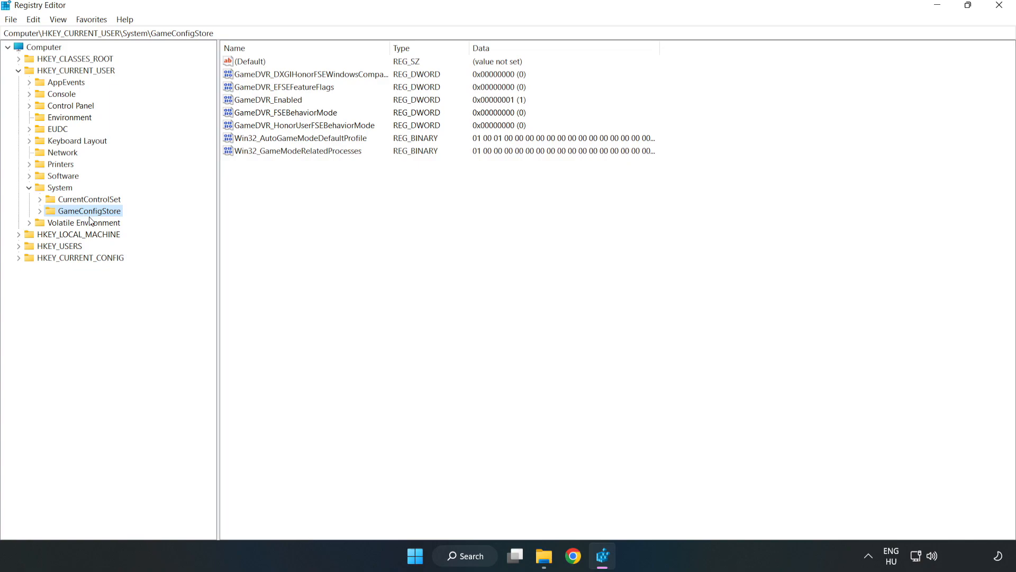
click(268, 99)
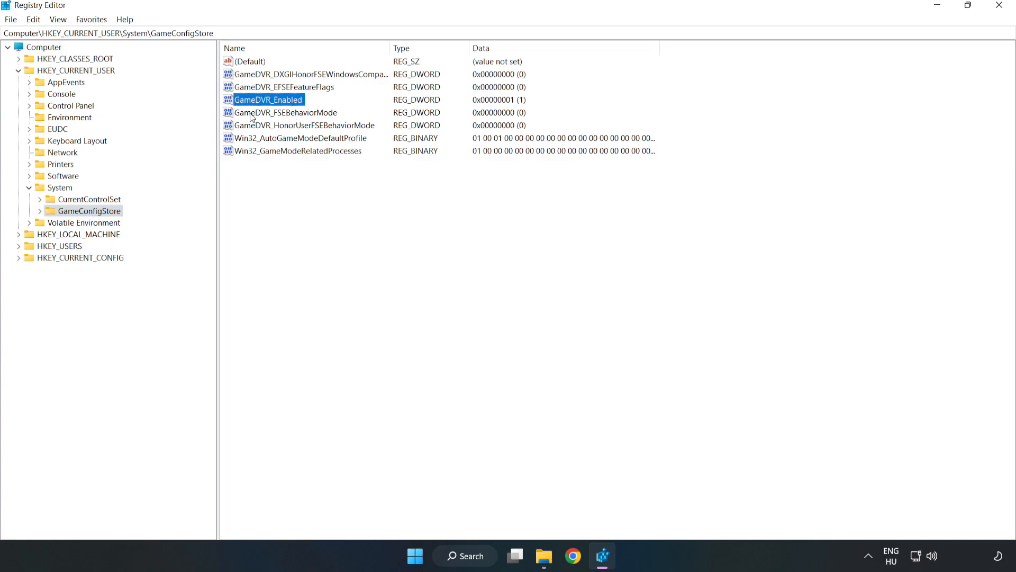
right_click(267, 99)
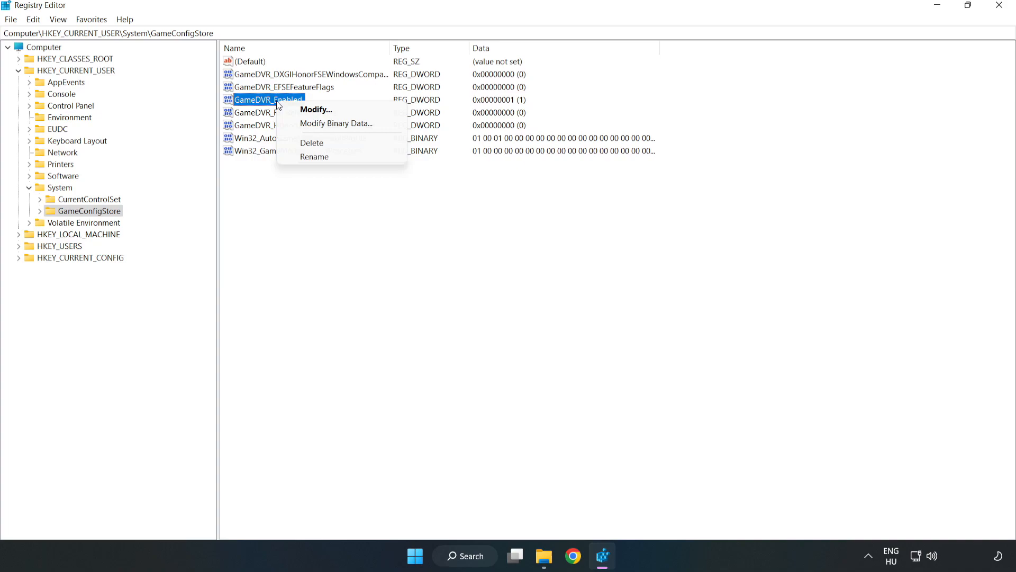
mouse_move(315, 109)
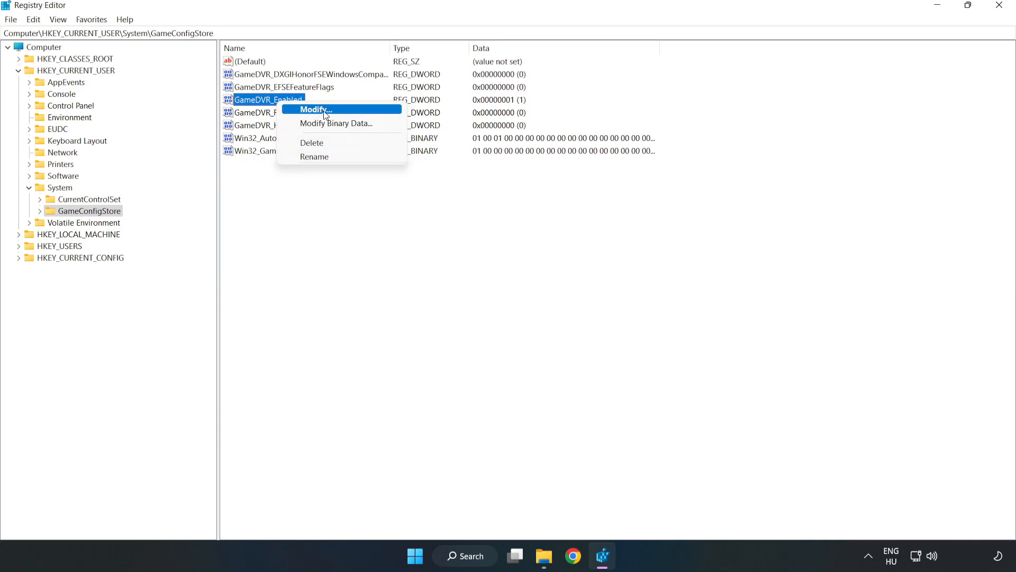
Change GameDVR_Enabled value data from 1 to 0, then collapse HKEY_CURRENT_USER
click(314, 109)
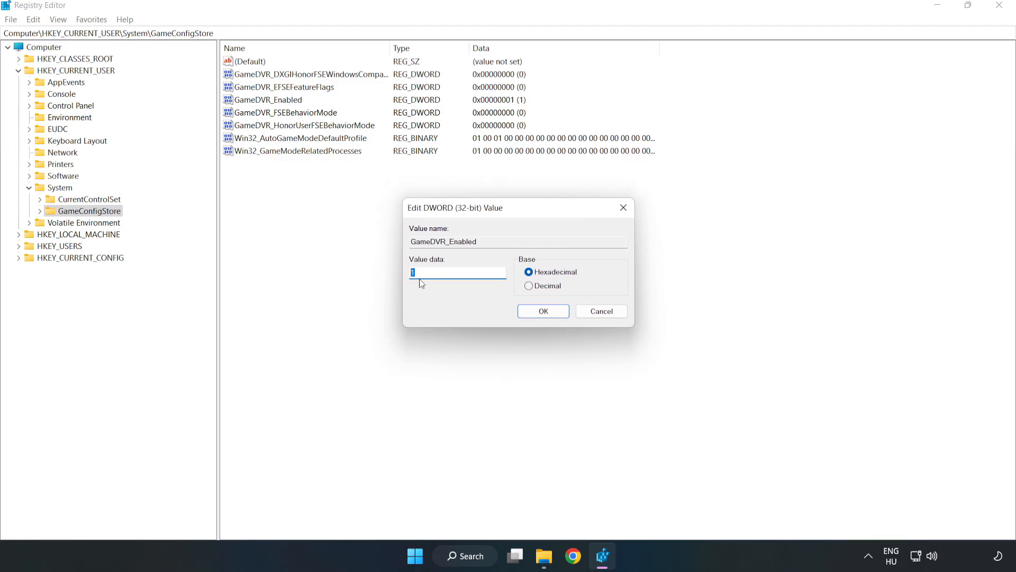
text(0)
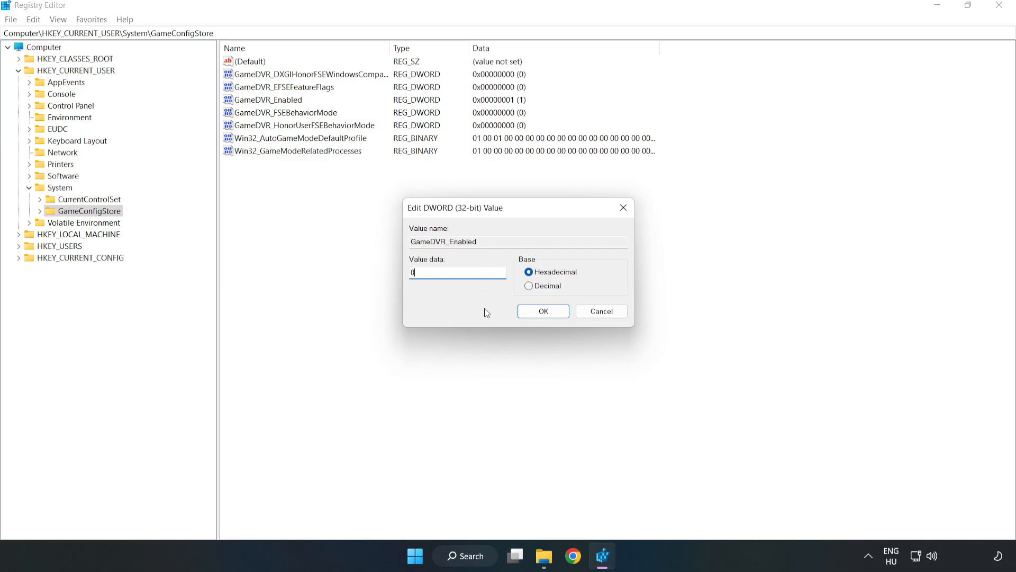
click(542, 312)
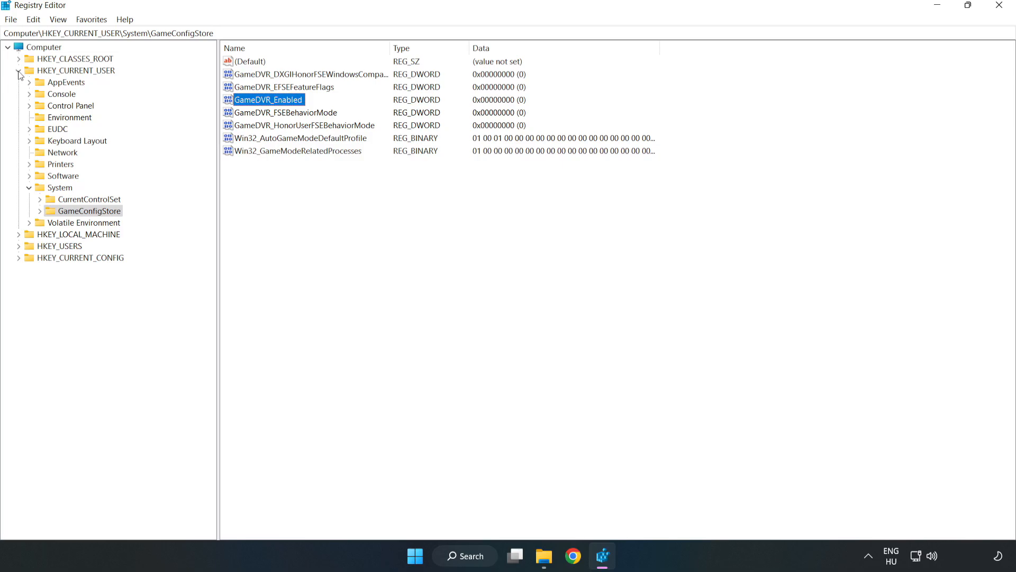
click(19, 70)
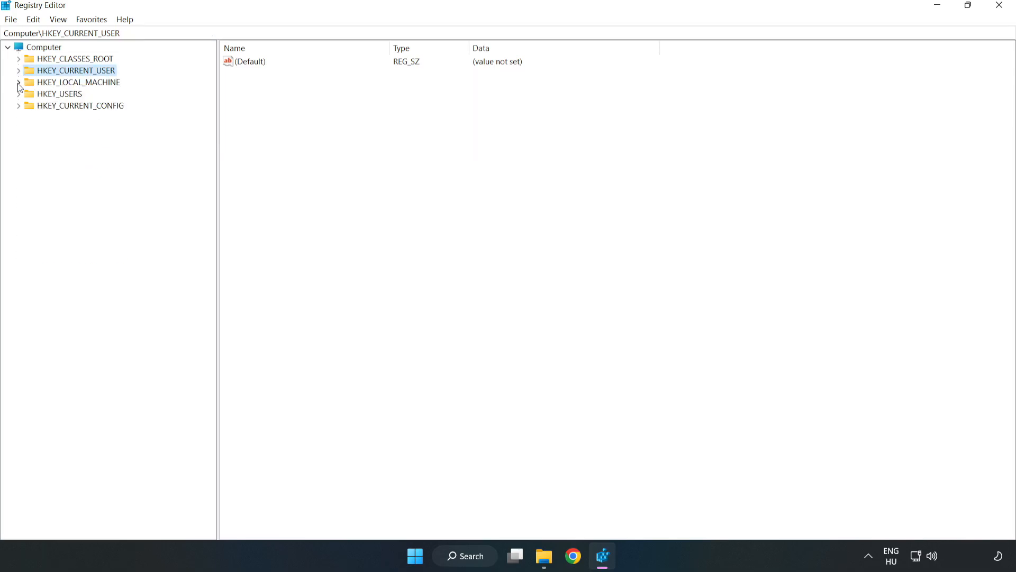
Expand HKEY_LOCAL_MACHINE\SOFTWARE\Microsoft in the registry tree
click(73, 82)
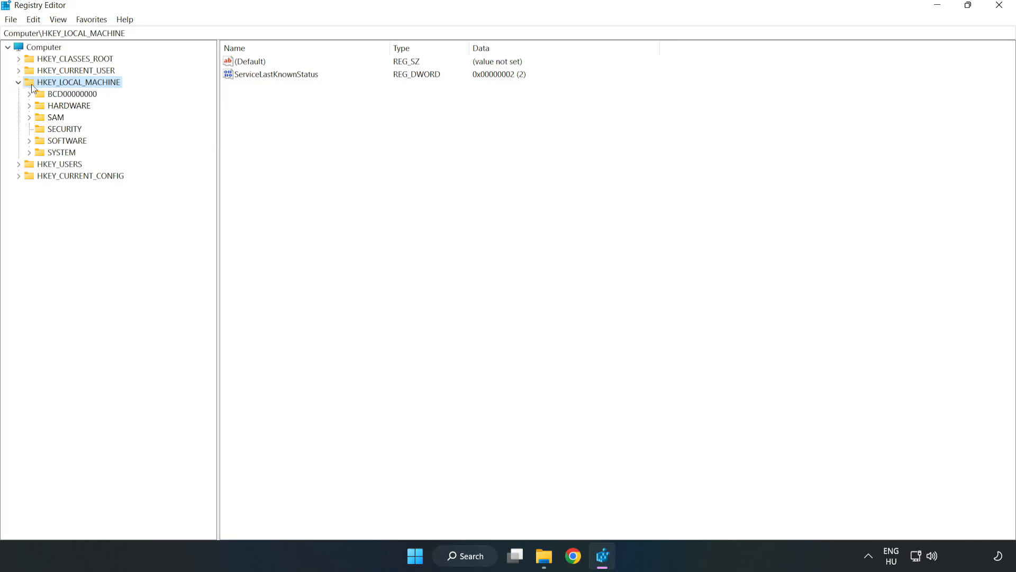
mouse_move(37, 145)
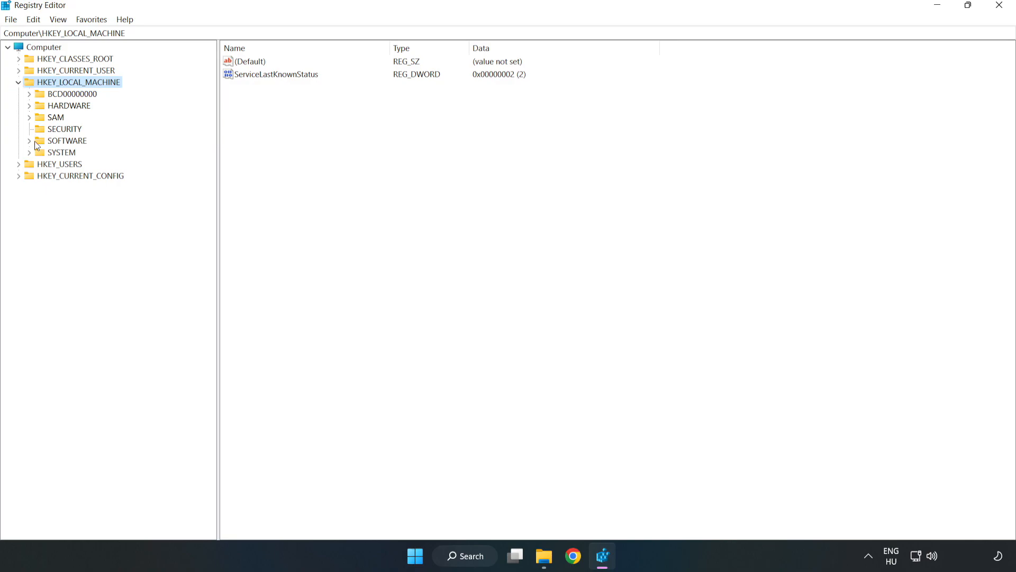
click(30, 141)
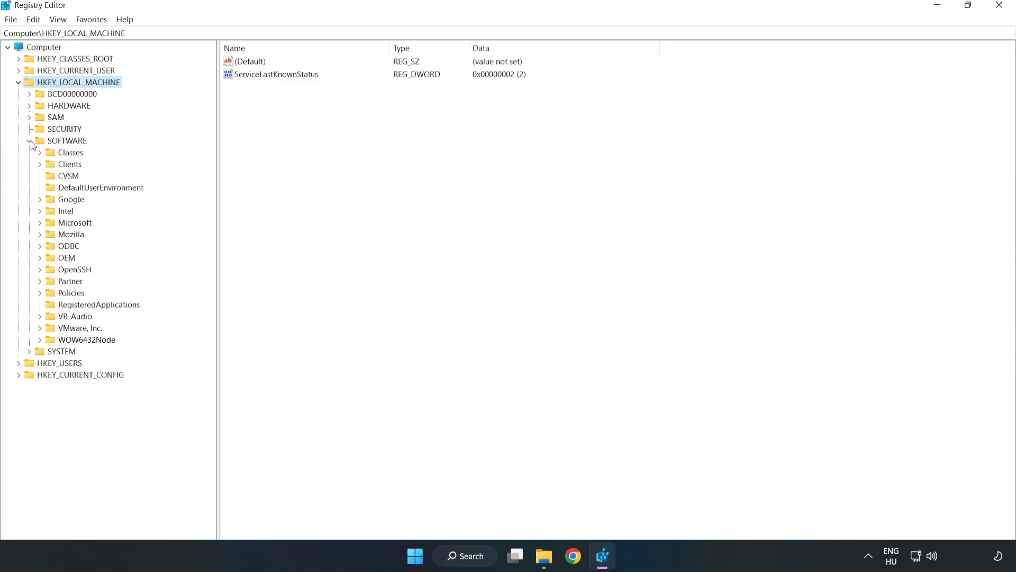
mouse_move(42, 227)
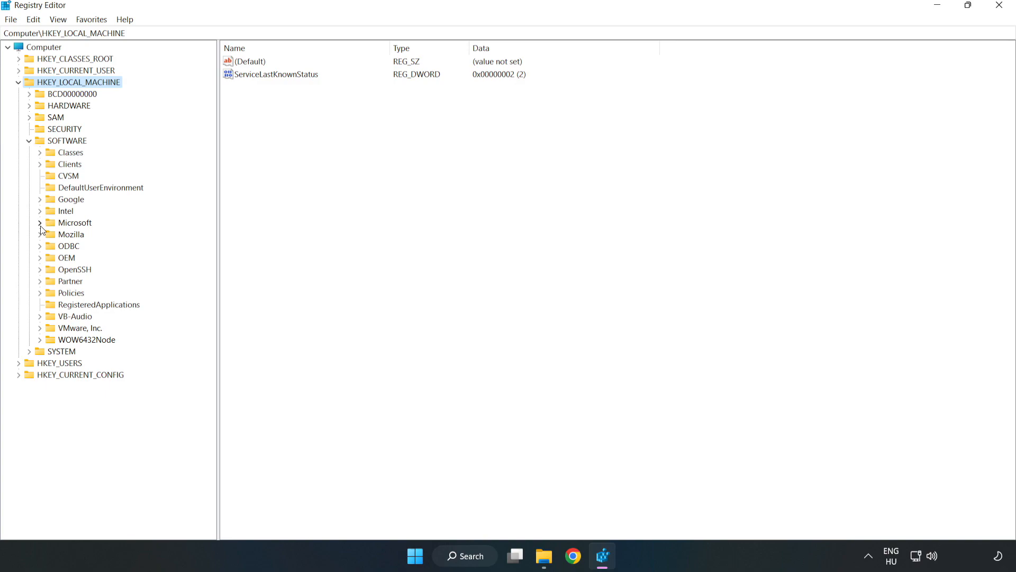
click(40, 222)
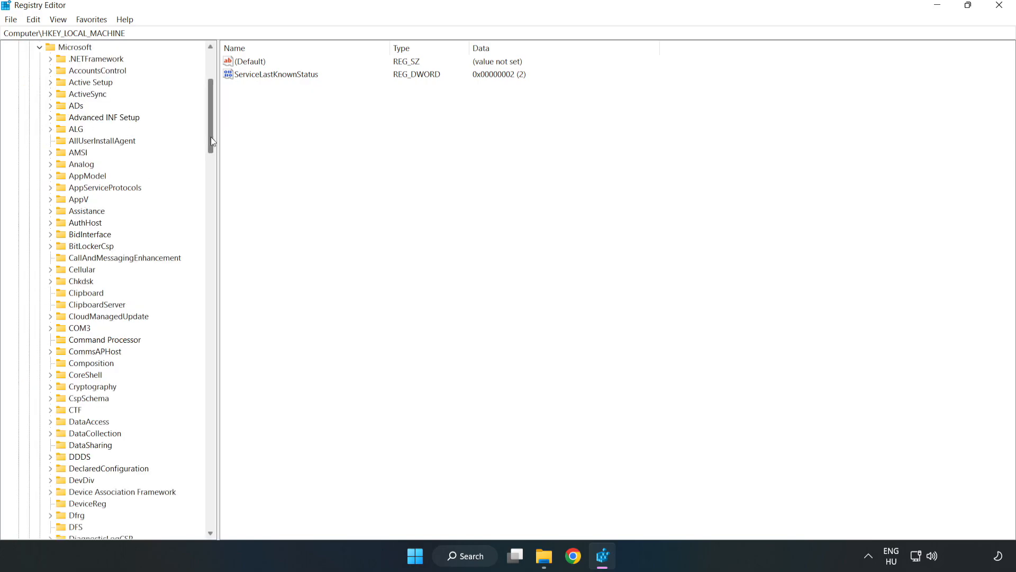
scroll(down, 3)
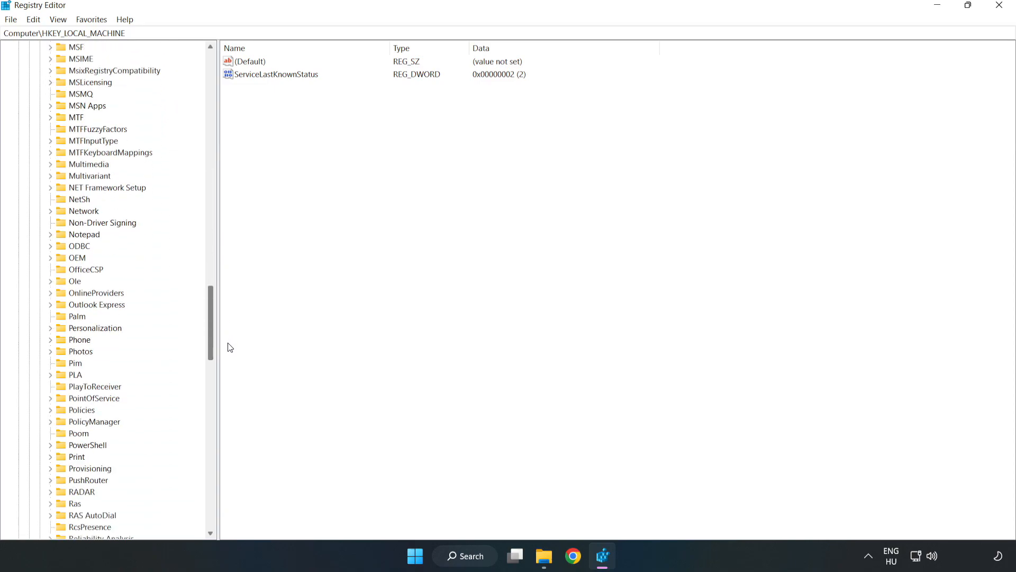
scroll(down, 3)
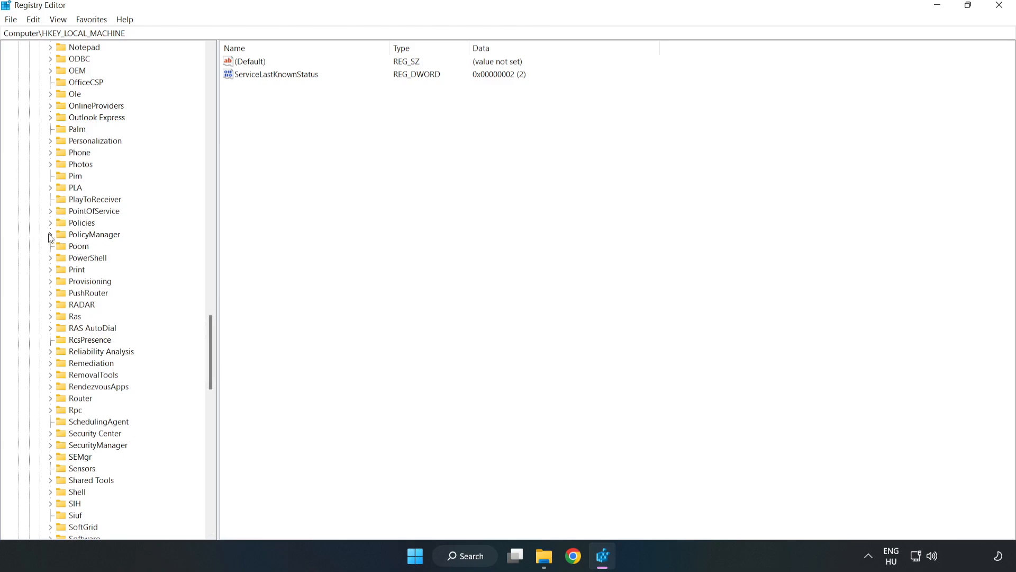
Expand PolicyManager\default\ApplicationManagement to show the AllowGameDVR subkey
click(50, 234)
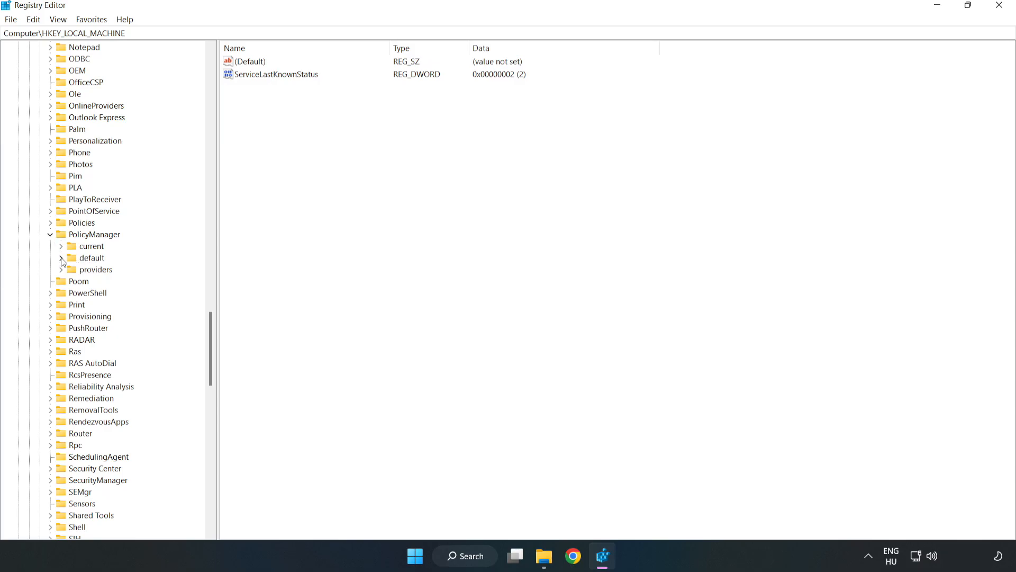
click(76, 257)
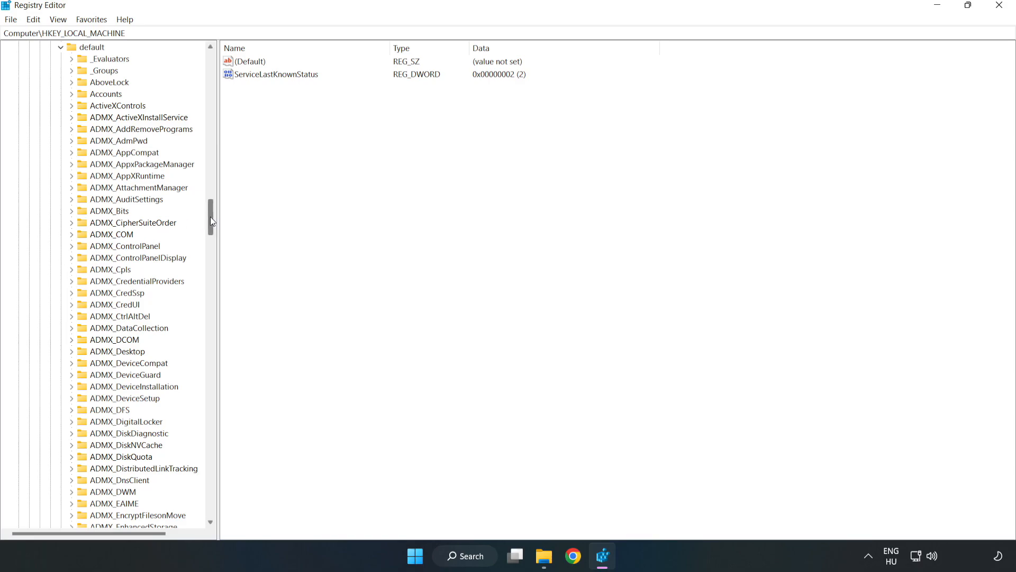
scroll(down, 3)
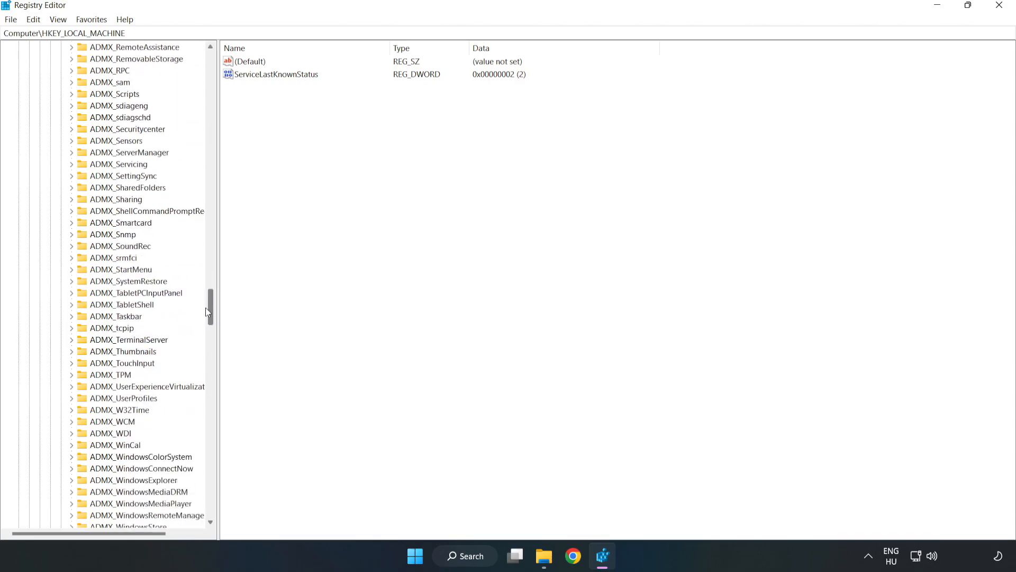
scroll(down, 3)
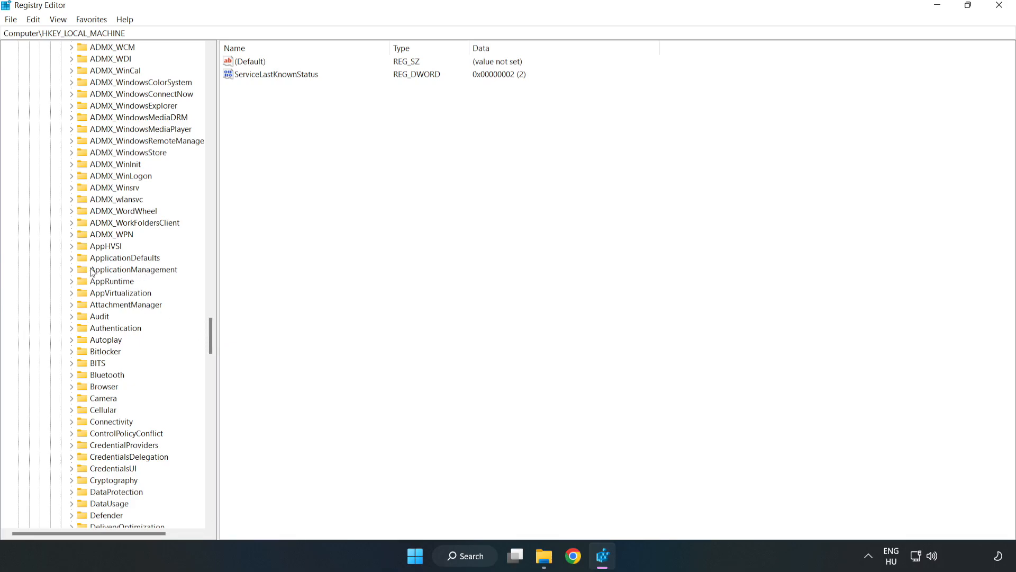
click(72, 270)
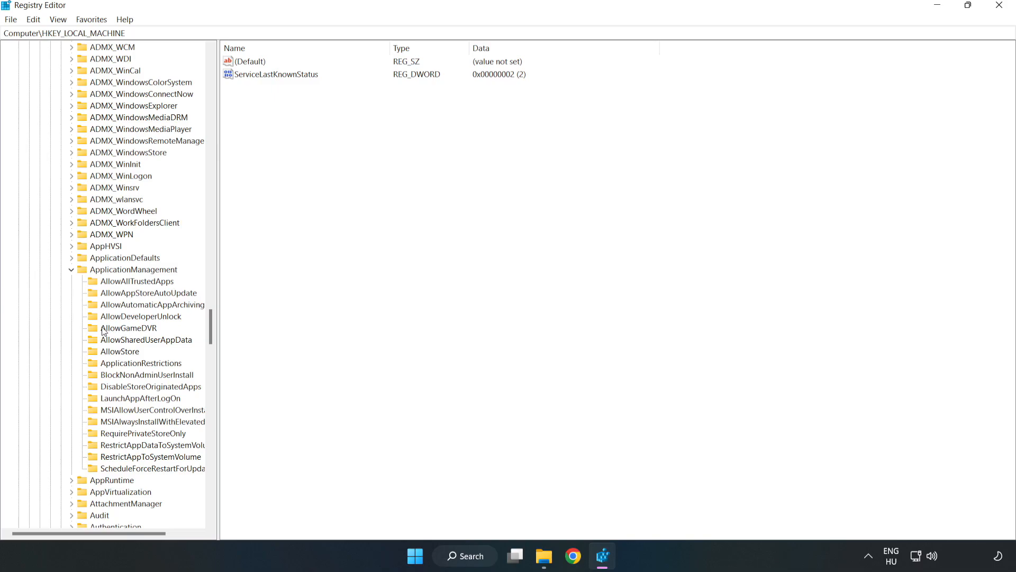
mouse_move(116, 330)
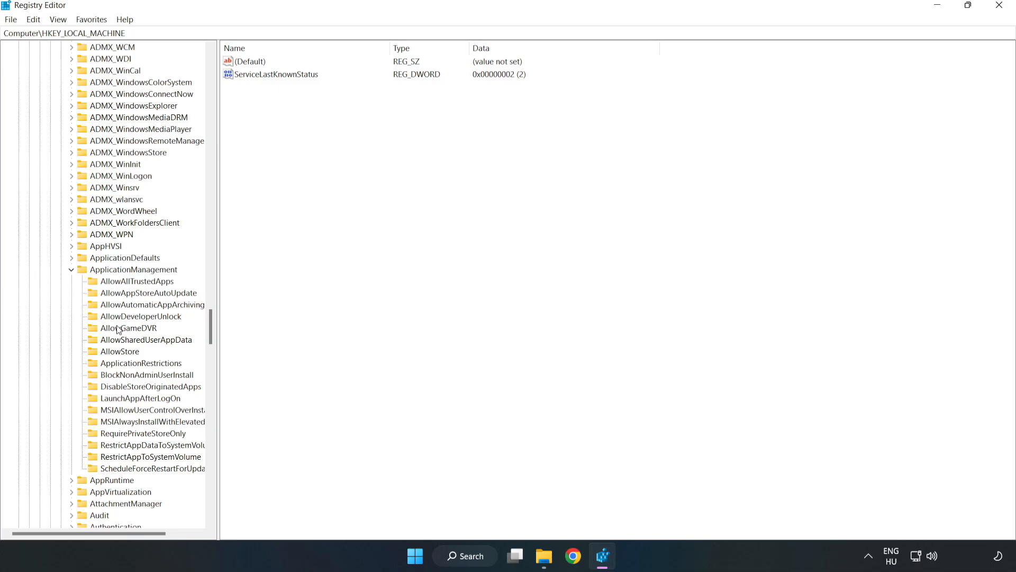
Set the AllowGameDVR key's 'value' entry data to 0
click(128, 327)
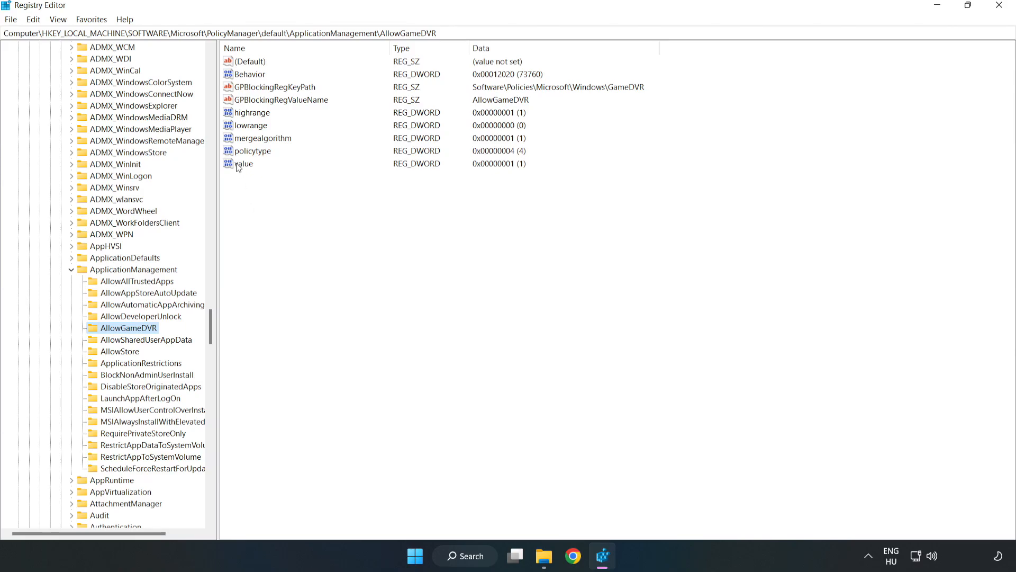
right_click(244, 163)
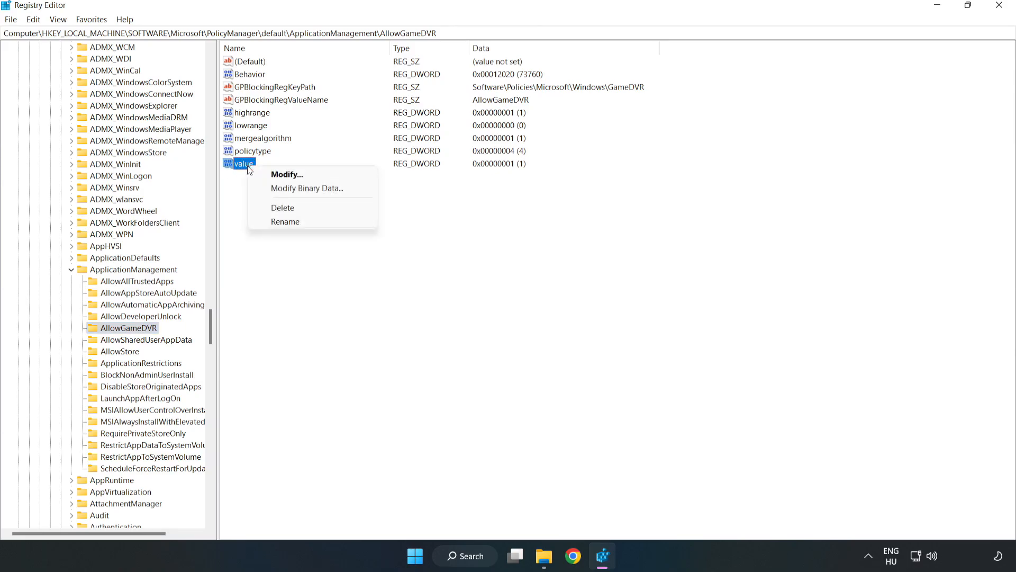
mouse_move(291, 174)
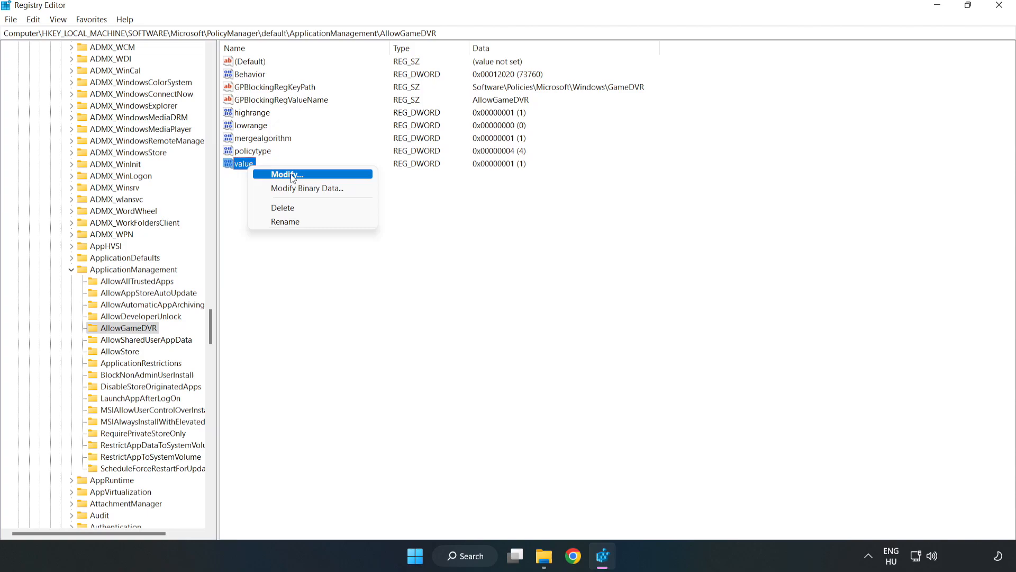
click(285, 174)
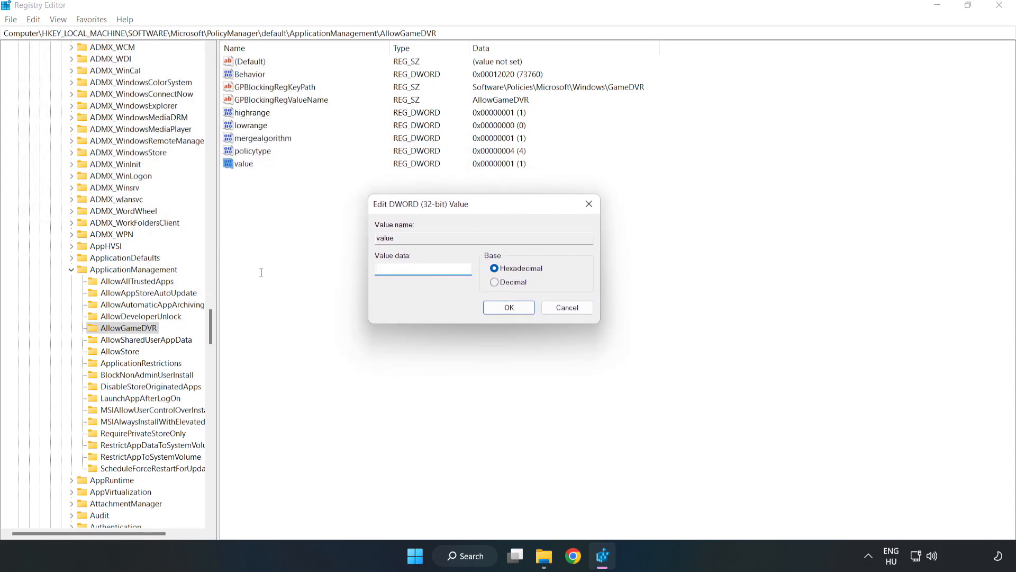
text(0)
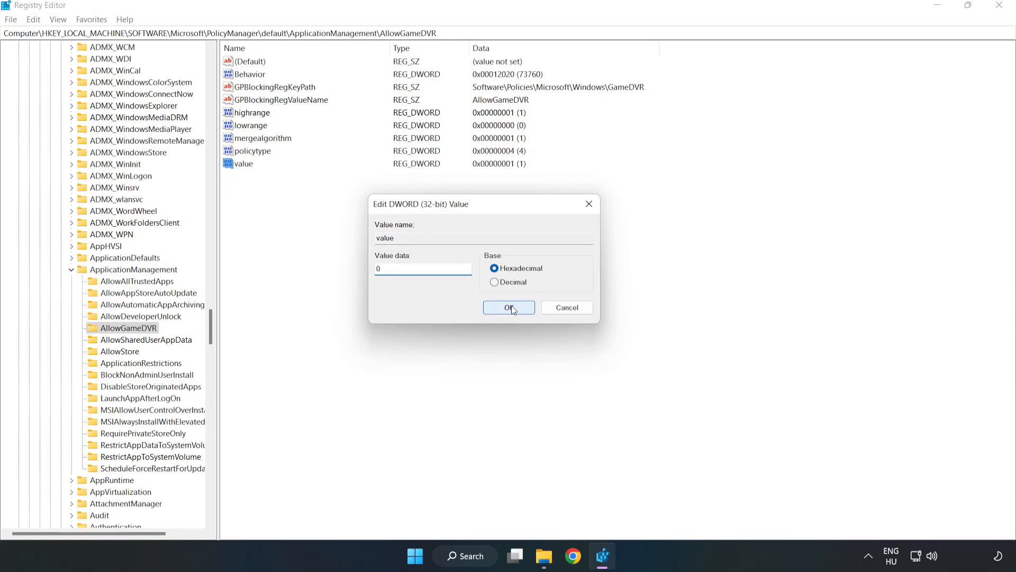
click(509, 307)
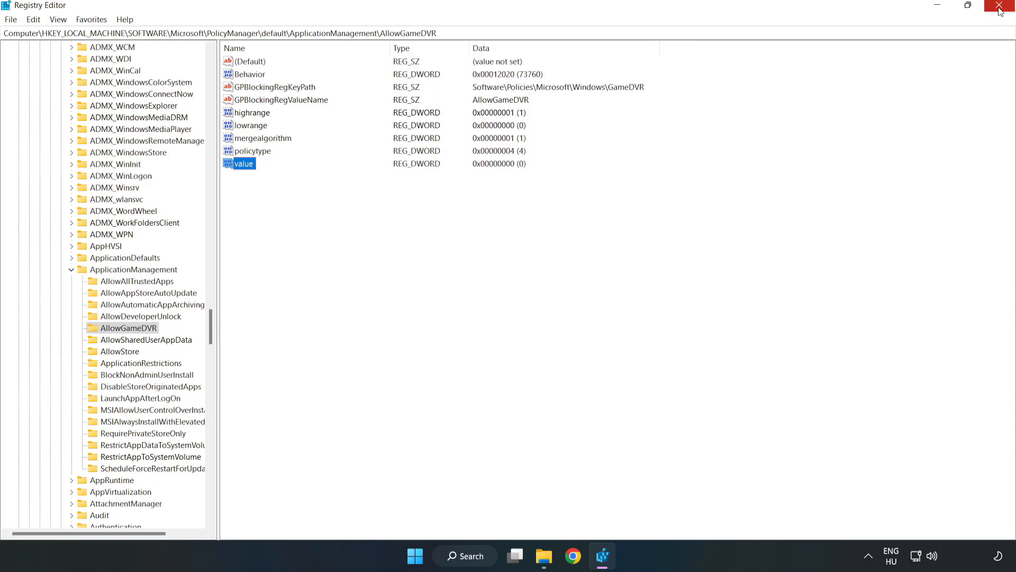
Close Registry Editor and download dxwebsetup.exe from Microsoft's Download Center in Chrome
click(1000, 6)
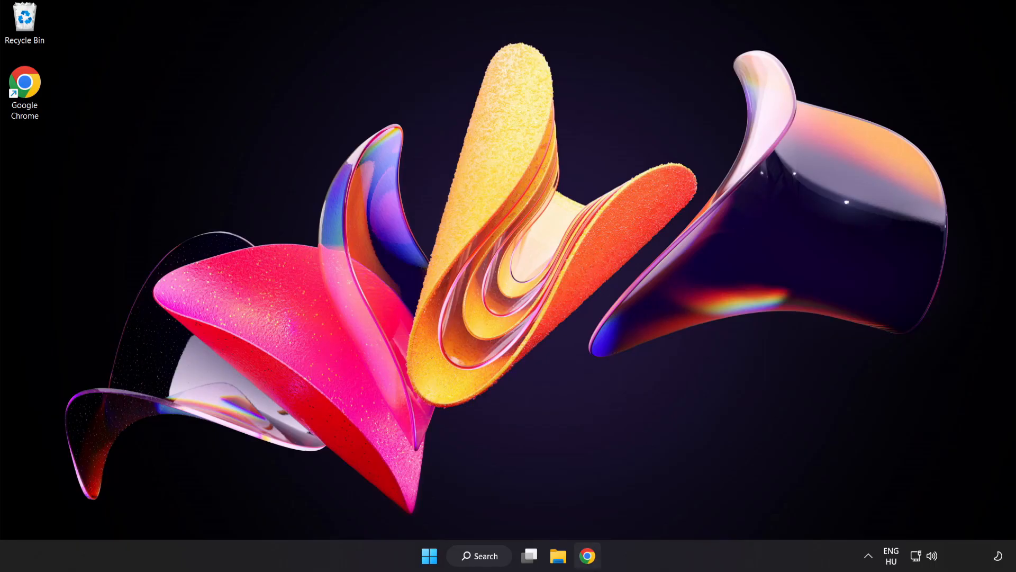
mouse_move(585, 556)
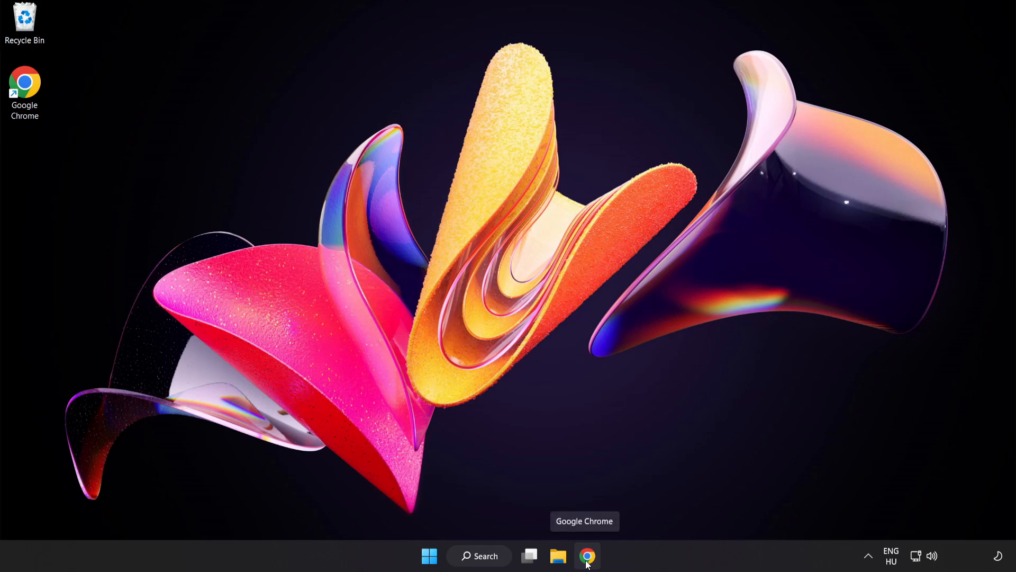
click(587, 556)
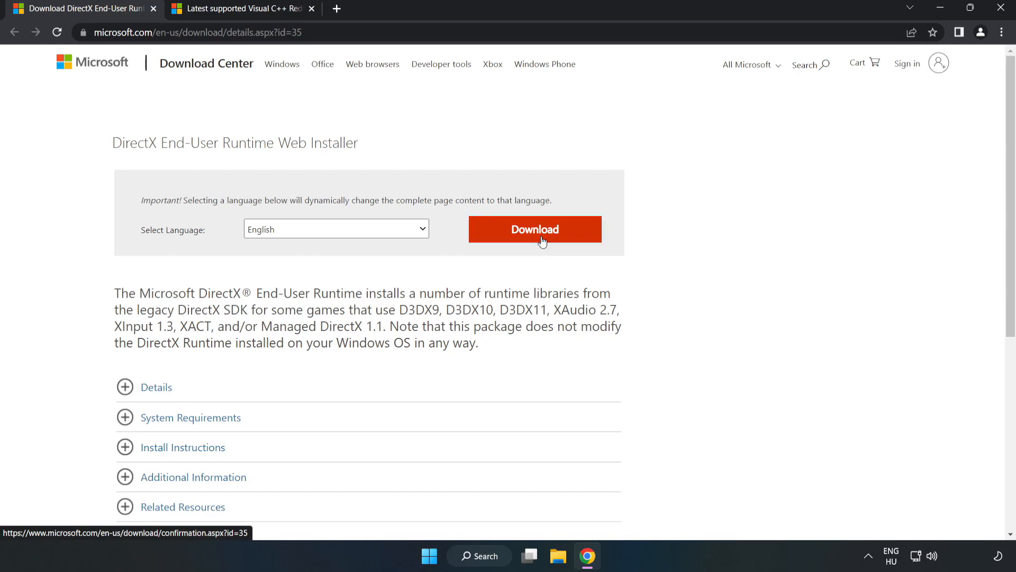
click(533, 229)
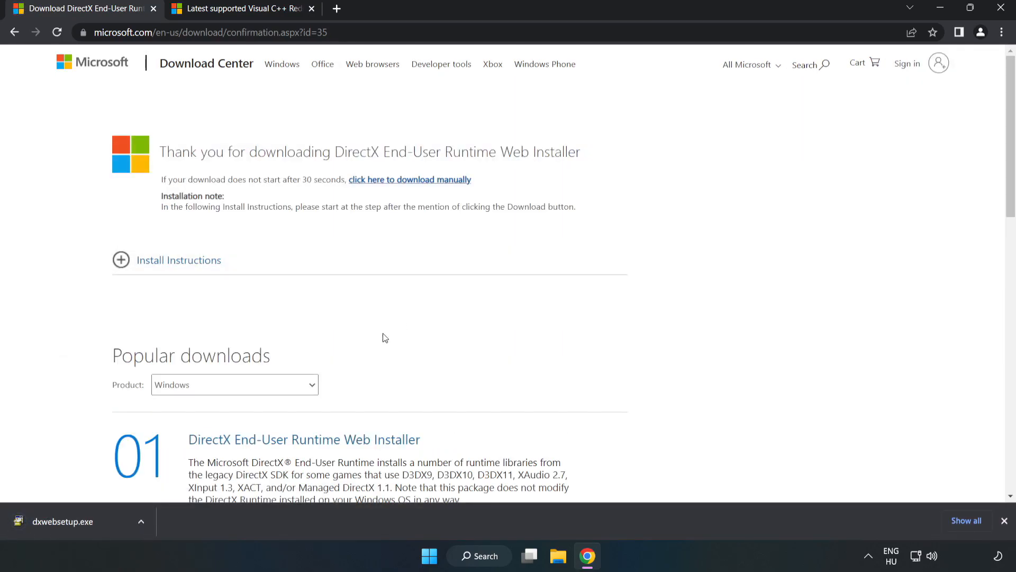
mouse_move(96, 531)
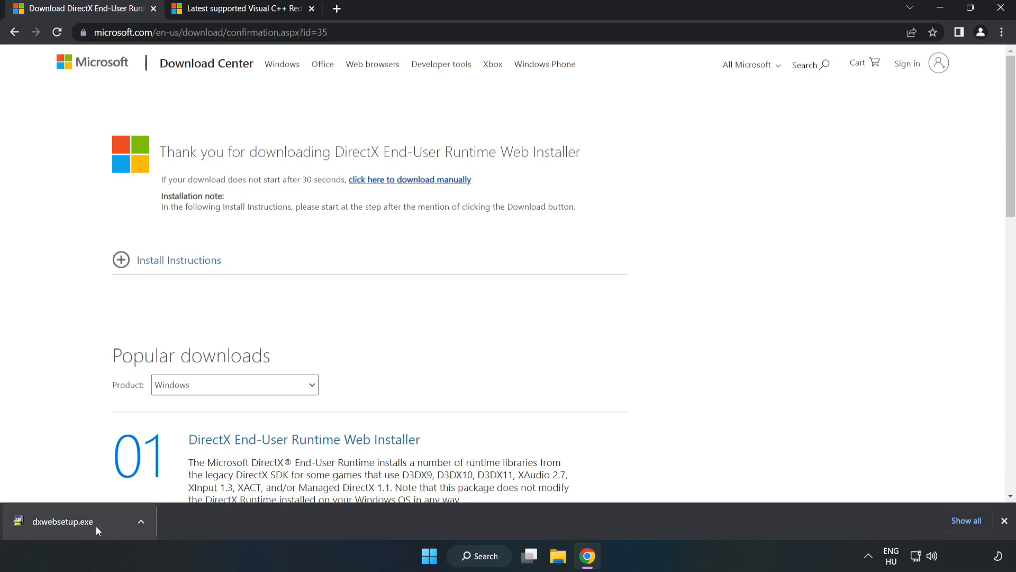
Run dxwebsetup.exe, accept the license, uncheck the Bing Bar, and finish the setup
click(61, 521)
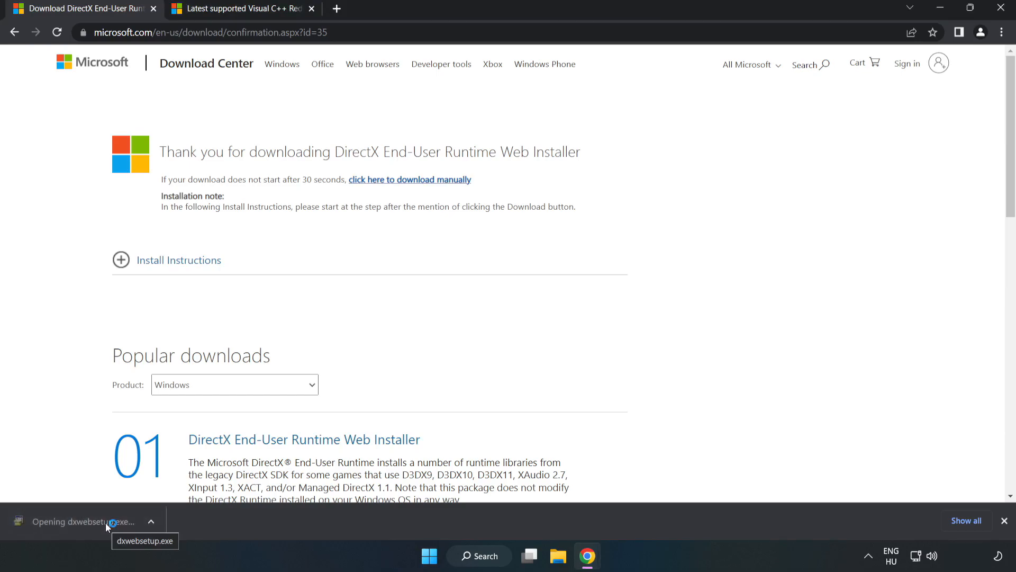
click(82, 522)
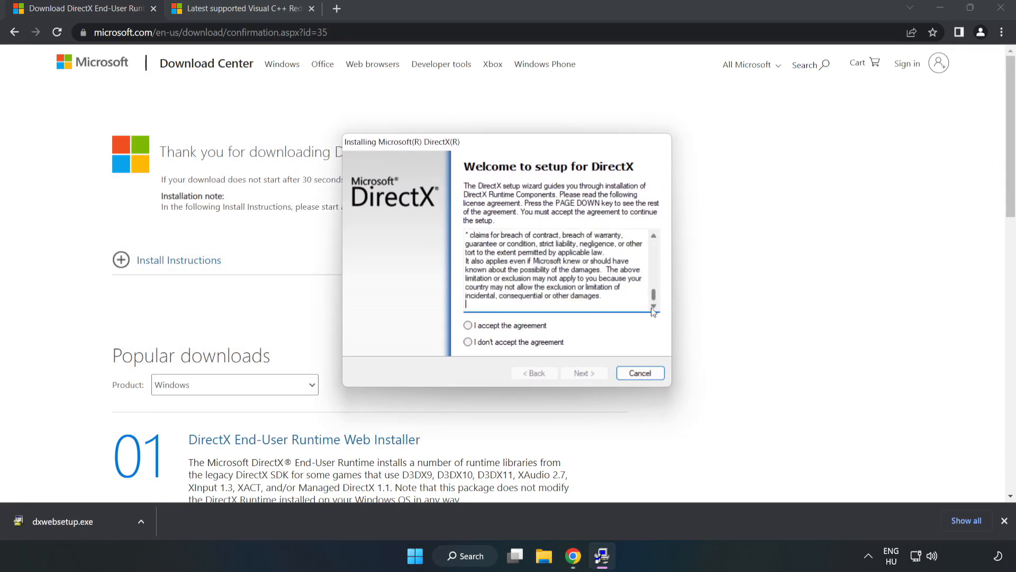
click(468, 325)
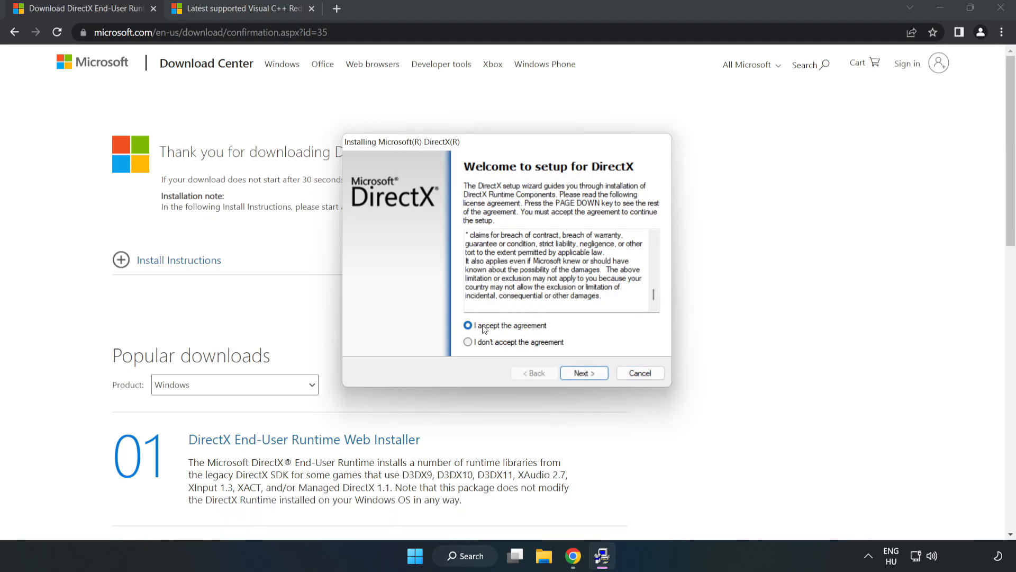
click(582, 372)
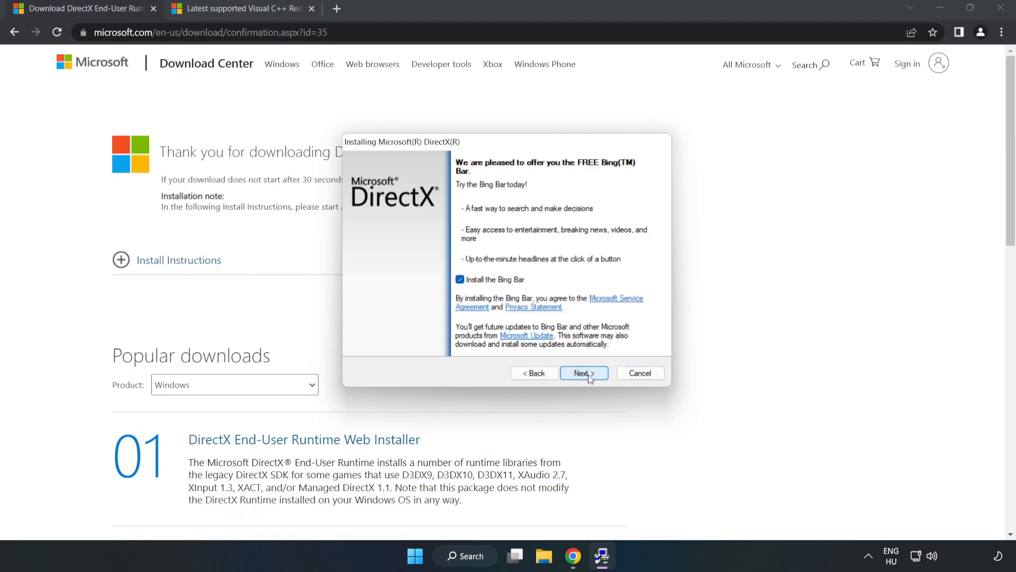
click(460, 279)
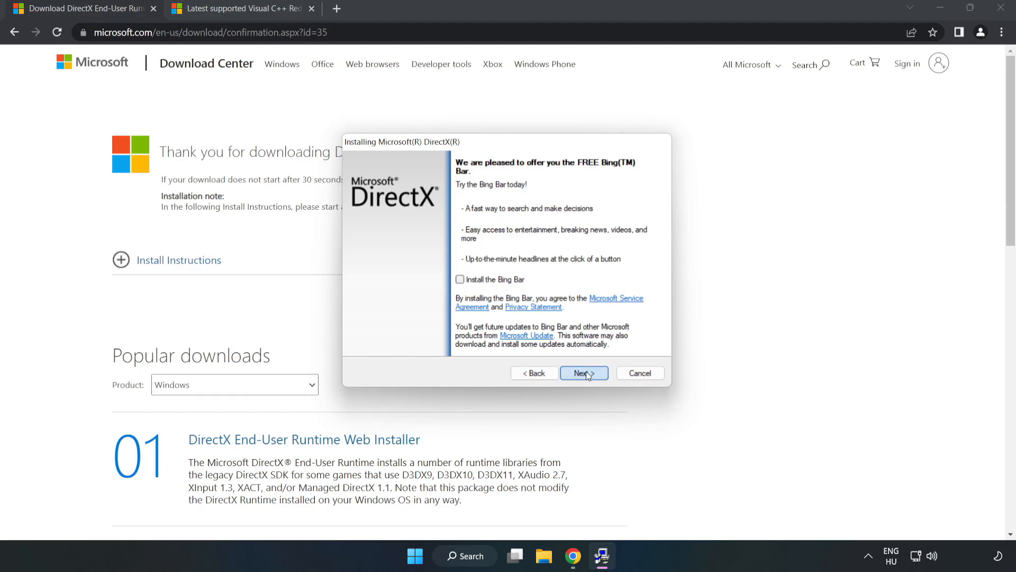
click(582, 372)
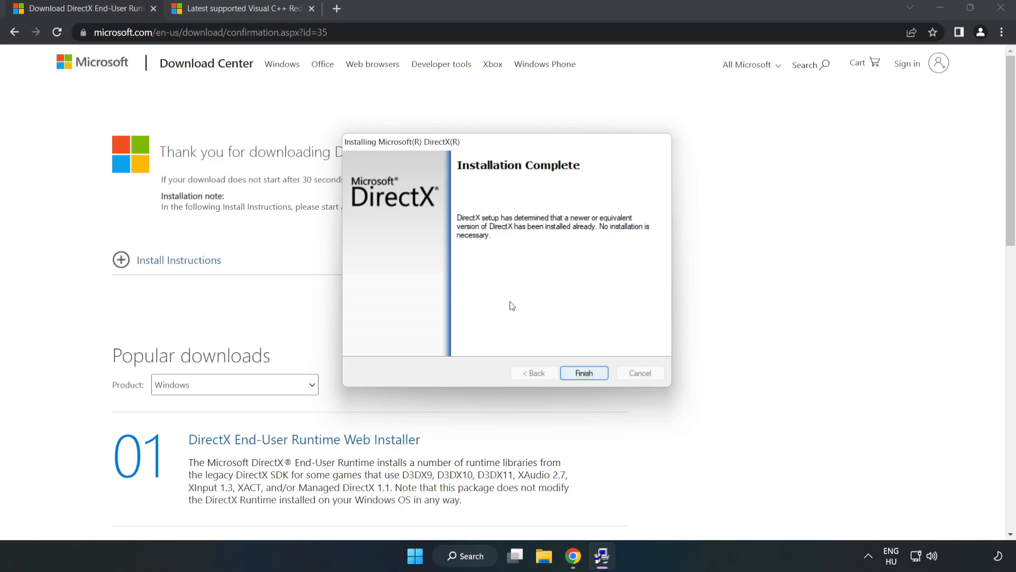
click(582, 373)
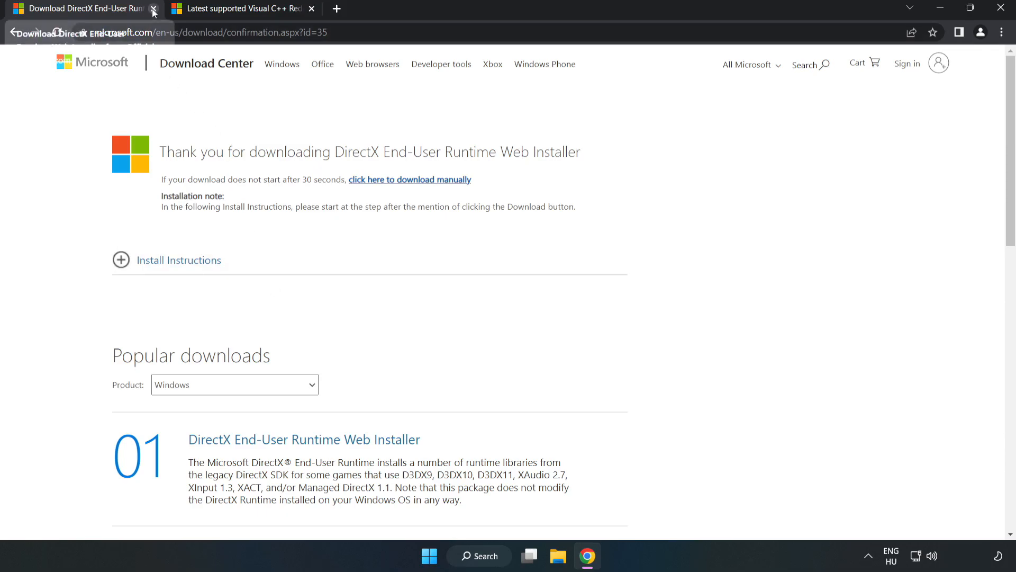
Close the DirectX tab and download the ARM64, x86 and x64 Visual C++ Redistributables, allowing multiple downloads
click(153, 8)
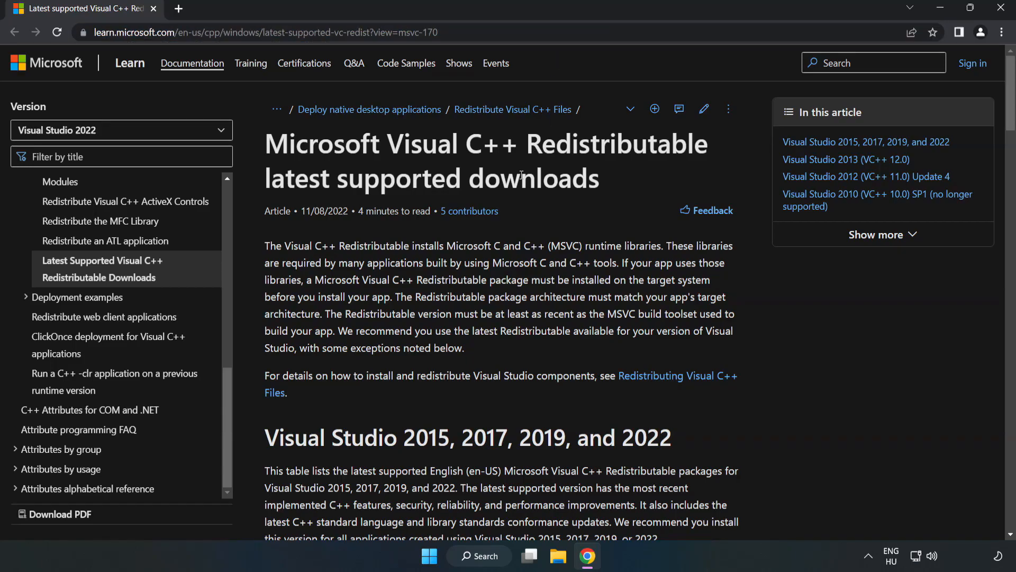
scroll(down, 3)
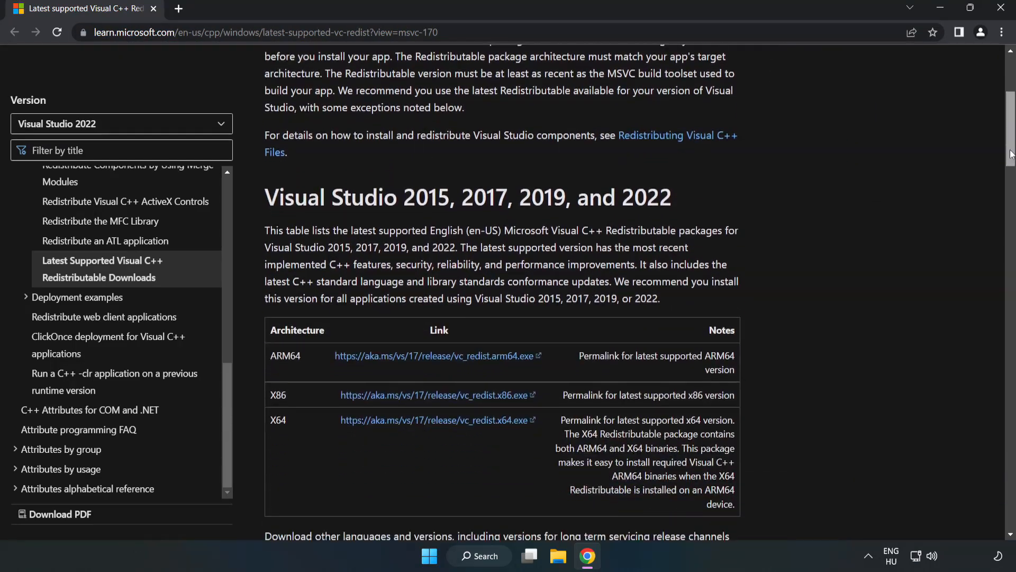
scroll(down, 3)
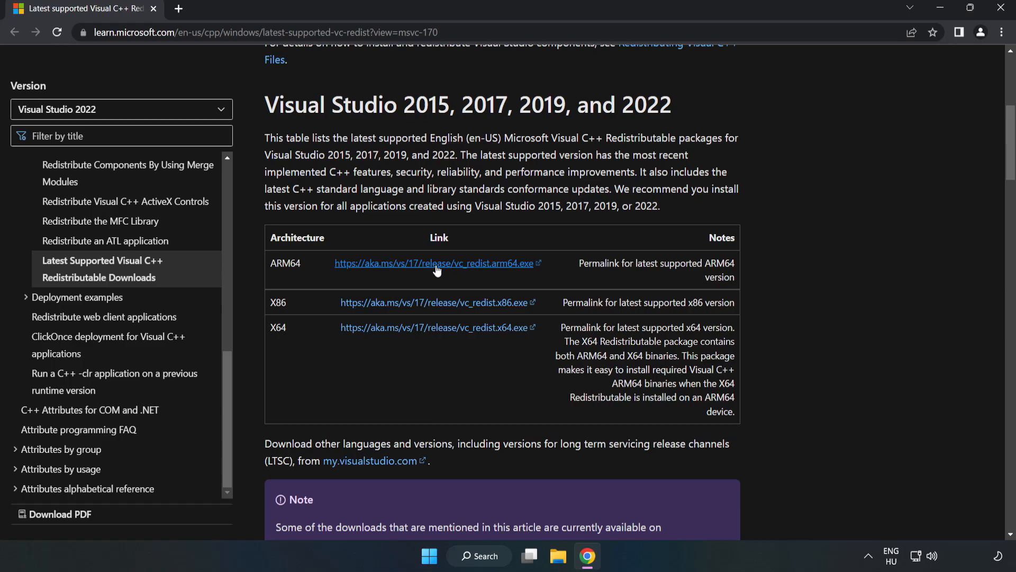
click(437, 263)
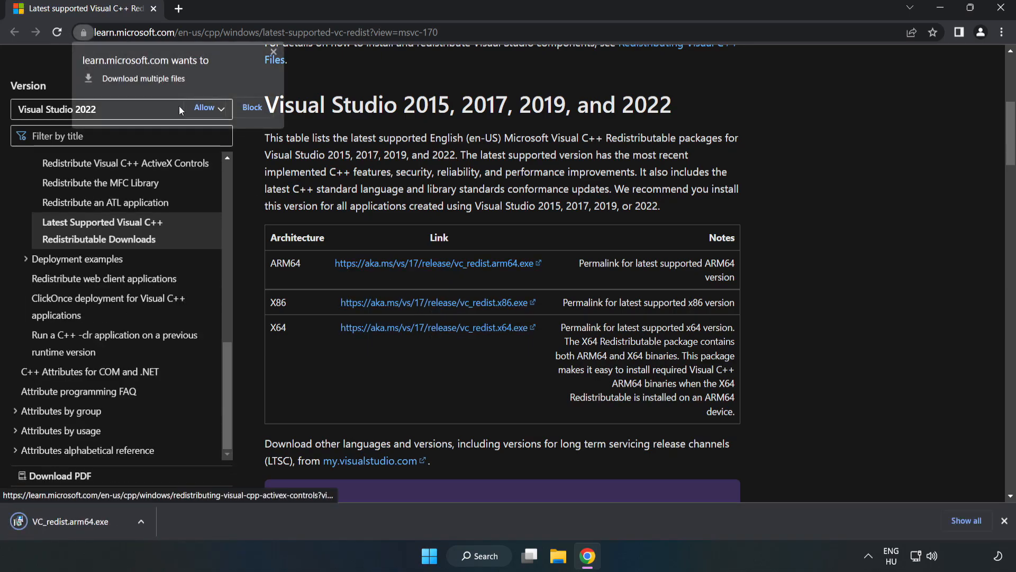
click(204, 107)
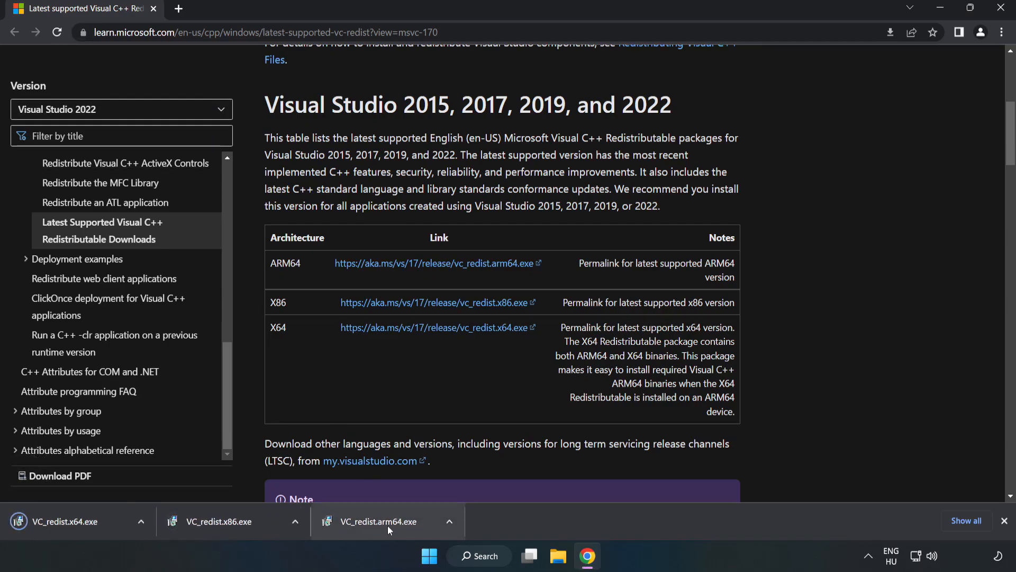
Run the ARM64 VC_redist installer (fails as unsupported) and close the x86 installer after it succeeds
click(388, 521)
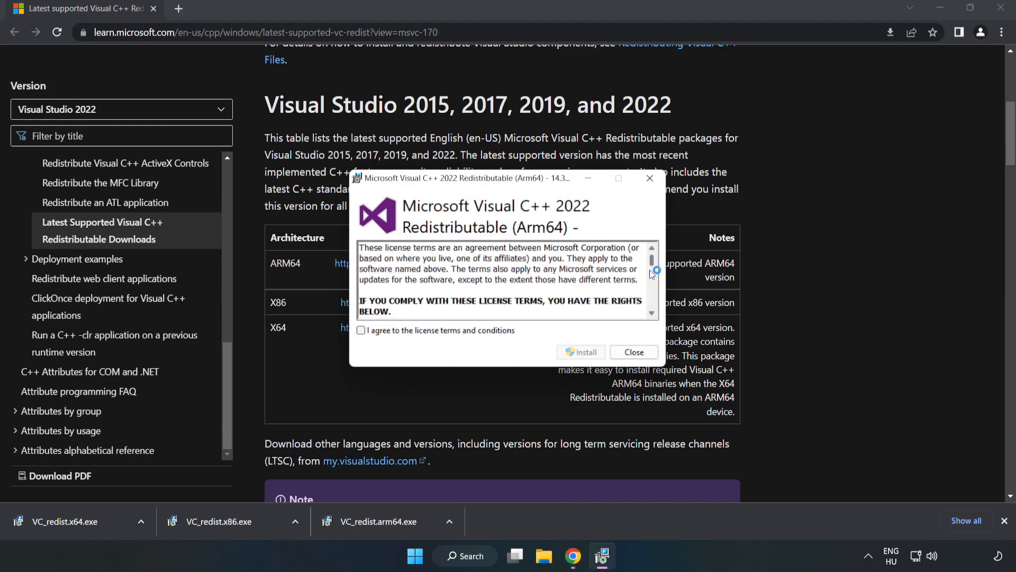
click(361, 330)
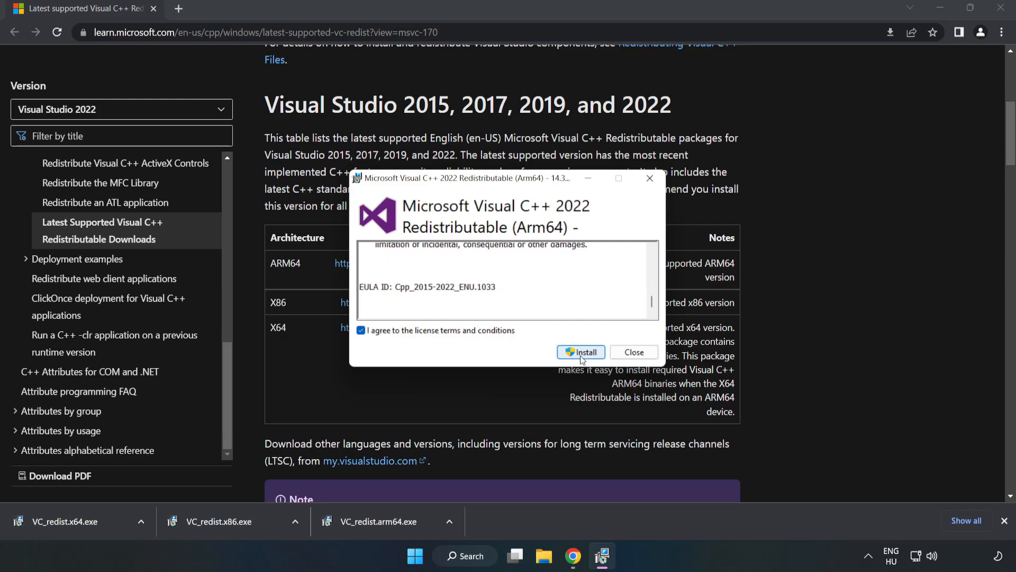
click(581, 352)
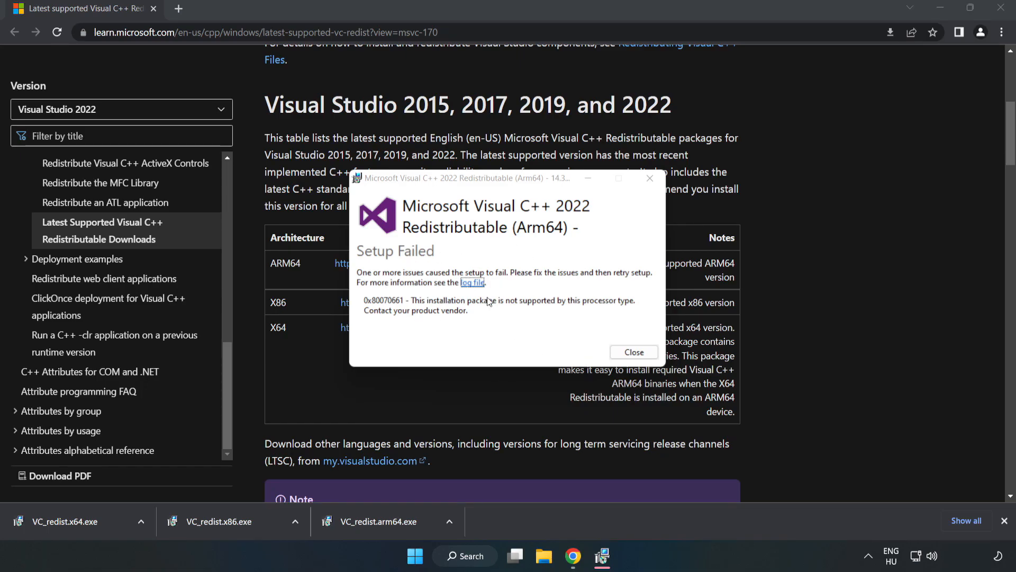
click(633, 352)
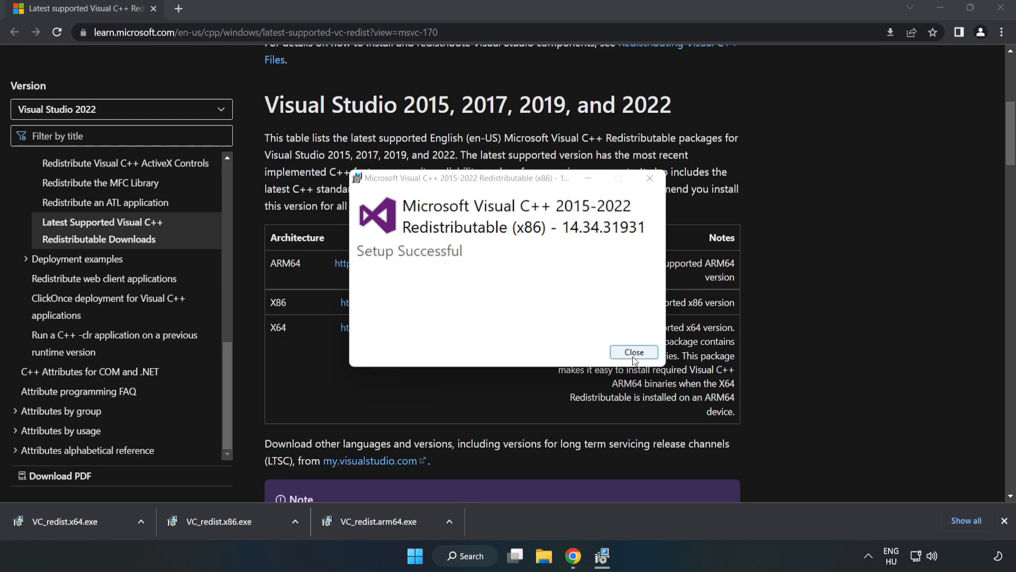
click(633, 351)
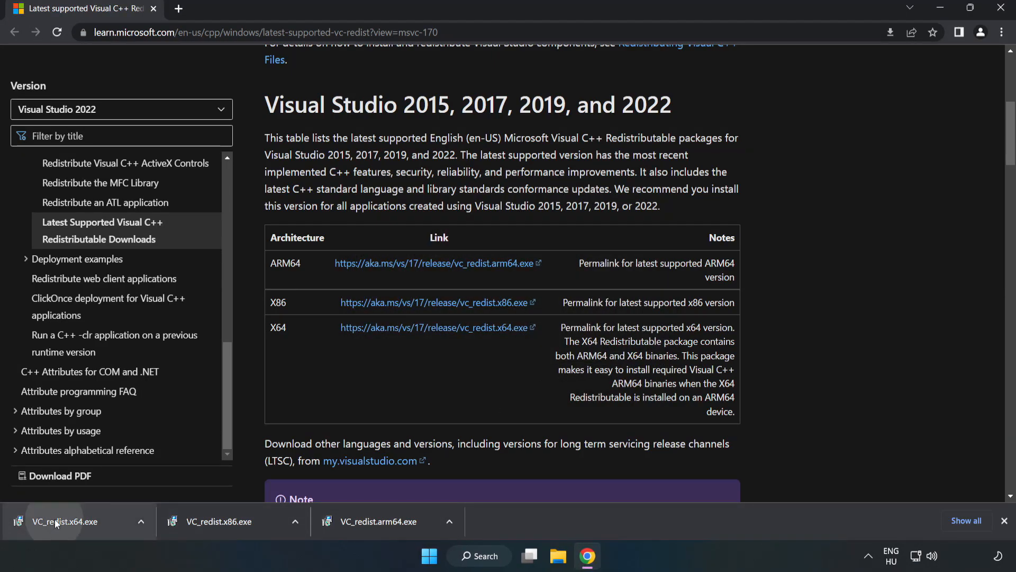
Install the x64 Visual C++ 2015-2022 Redistributable and close it without restarting yet
click(64, 521)
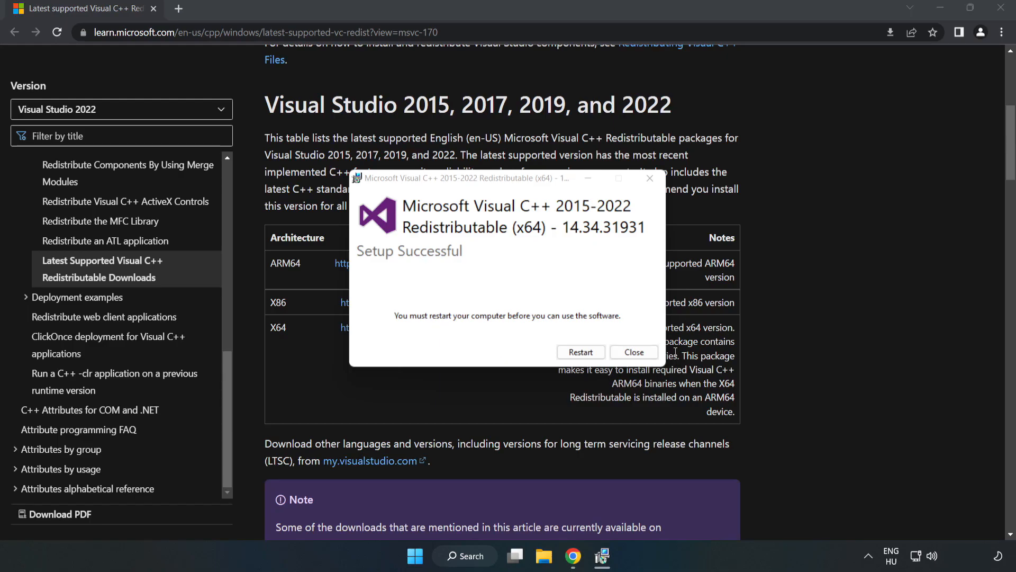
click(633, 352)
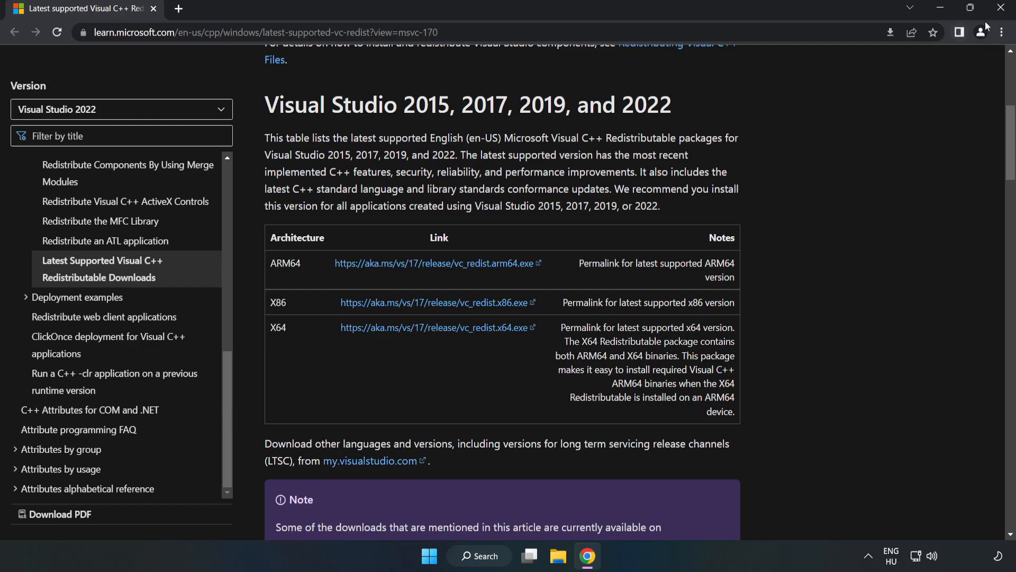
mouse_move(1001, 7)
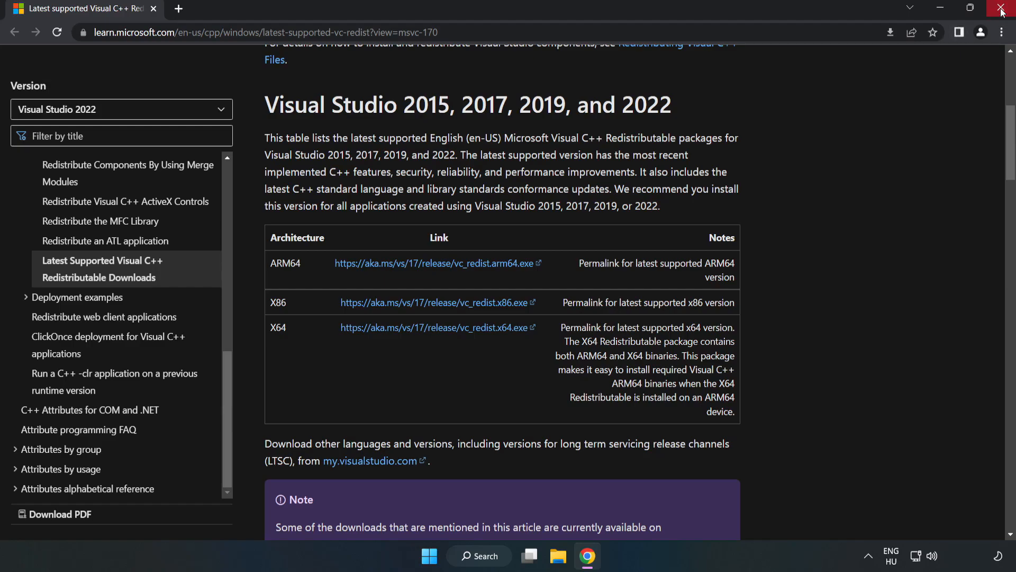
Close Chrome and open the Start menu power options to restart the PC
click(1004, 9)
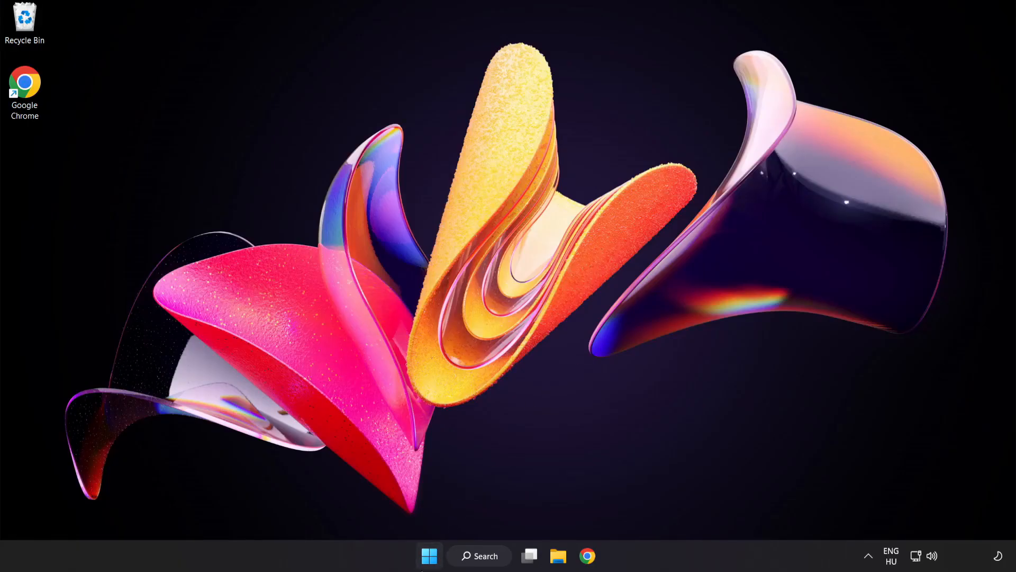
click(429, 556)
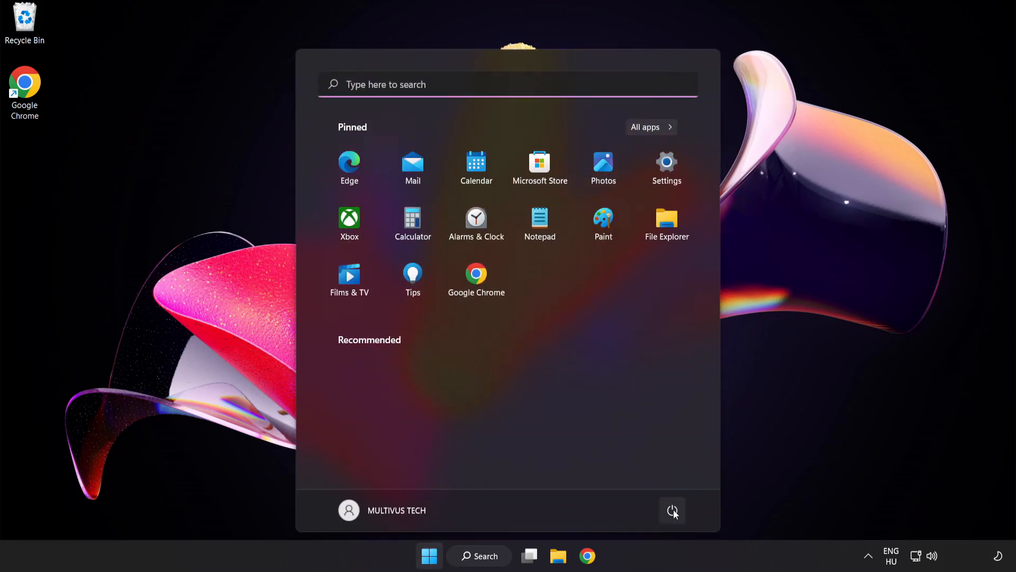
click(672, 510)
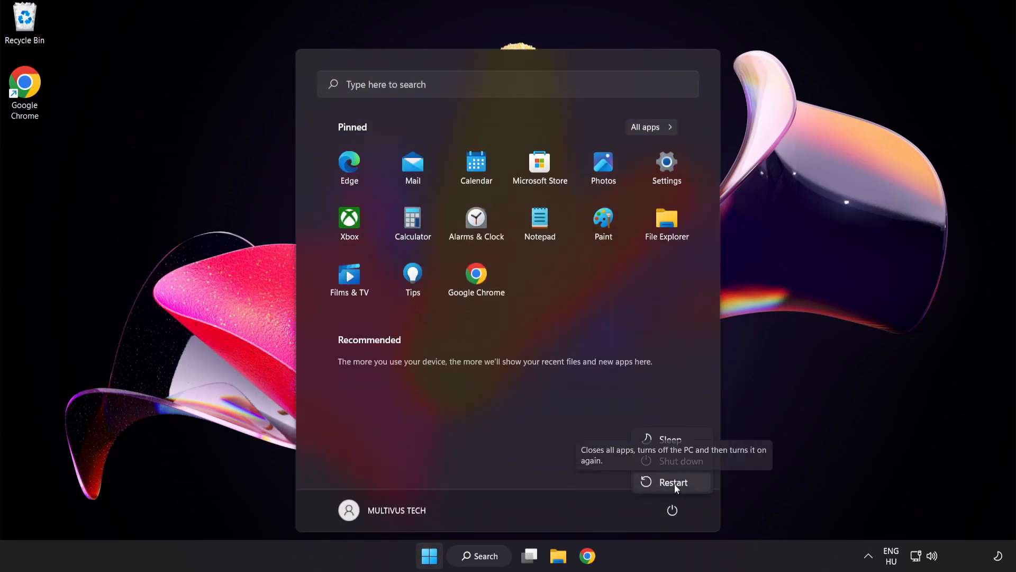